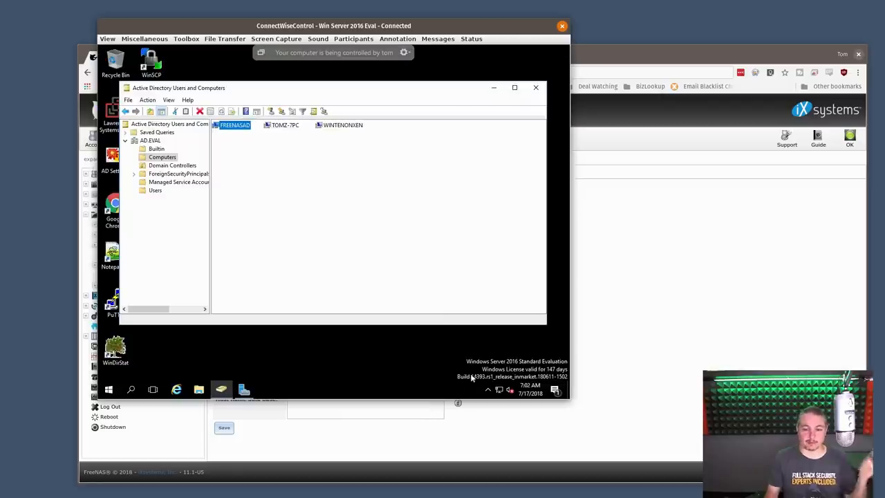
mouse_move(542, 372)
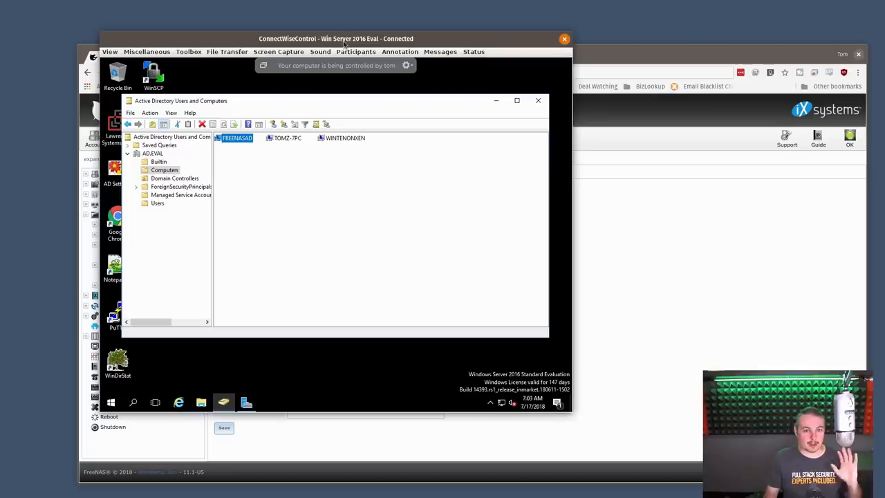
mouse_move(352, 40)
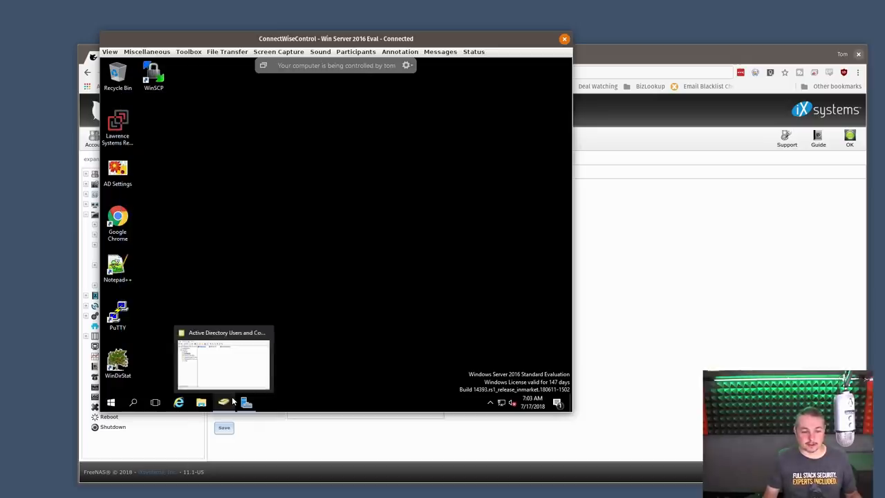
Show Local Server properties for WIN-EVAL with its Ethernet address 192.168.3.27.
click(246, 401)
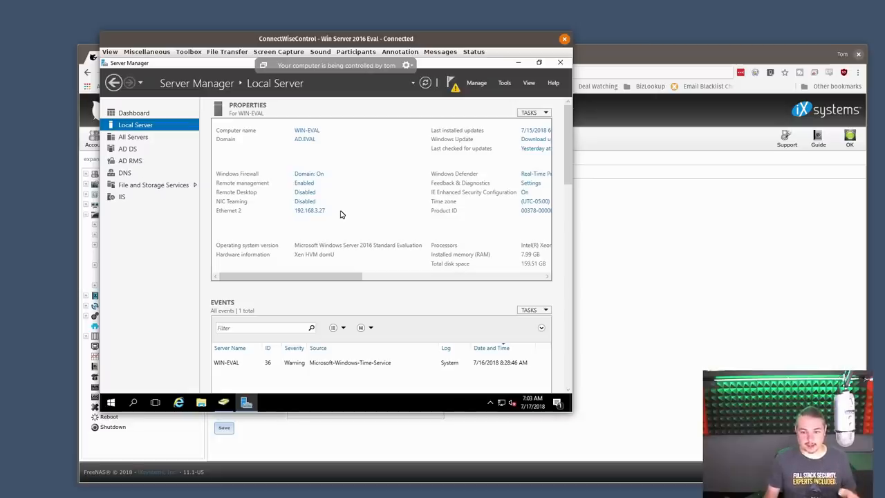
mouse_move(351, 218)
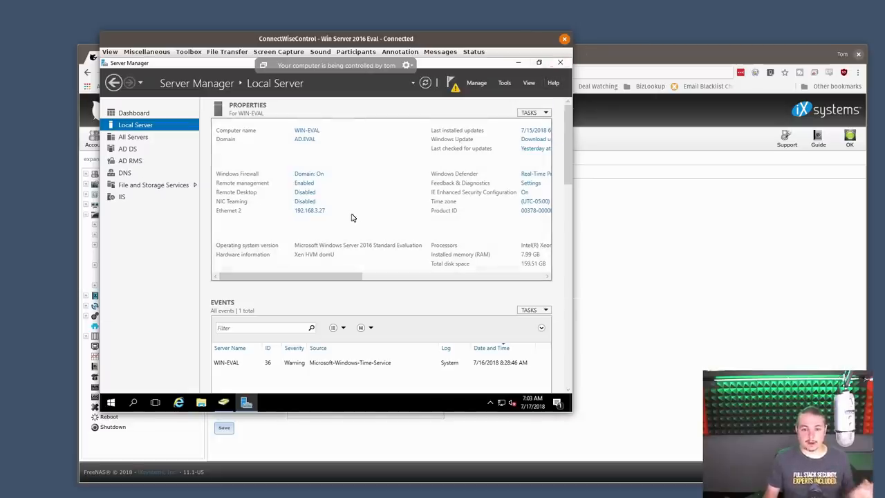
mouse_move(310, 210)
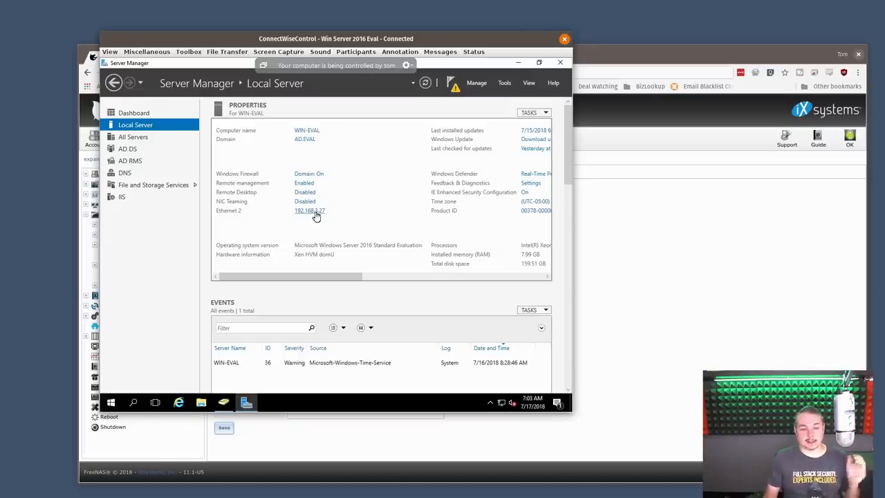
mouse_move(341, 210)
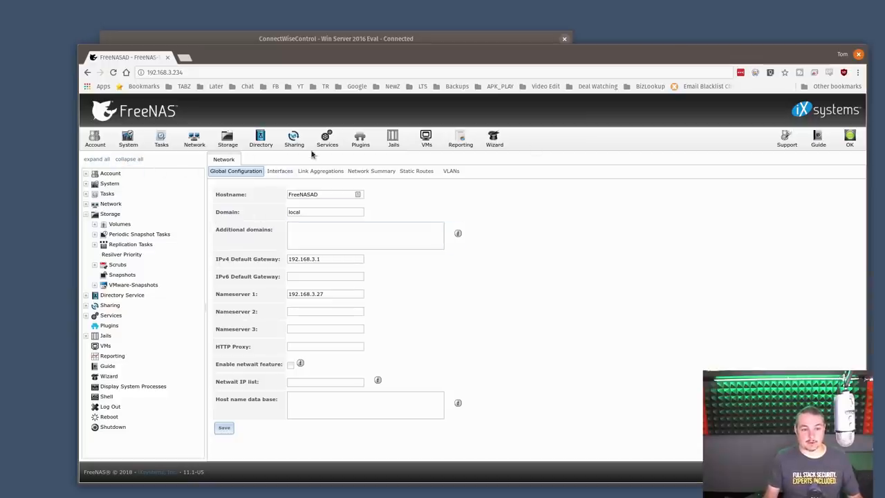
Check Nameserver 1 is 192.168.3.27 in Global Configuration, then go to Active Directory settings.
click(325, 293)
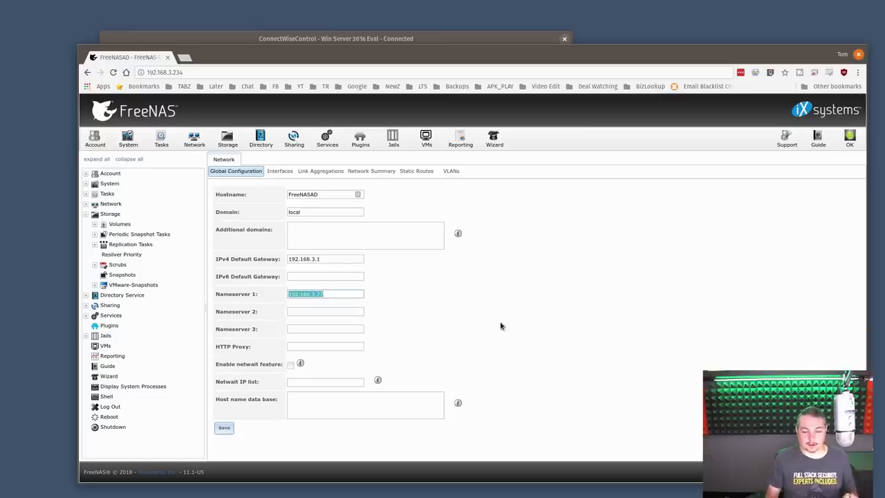
click(324, 293)
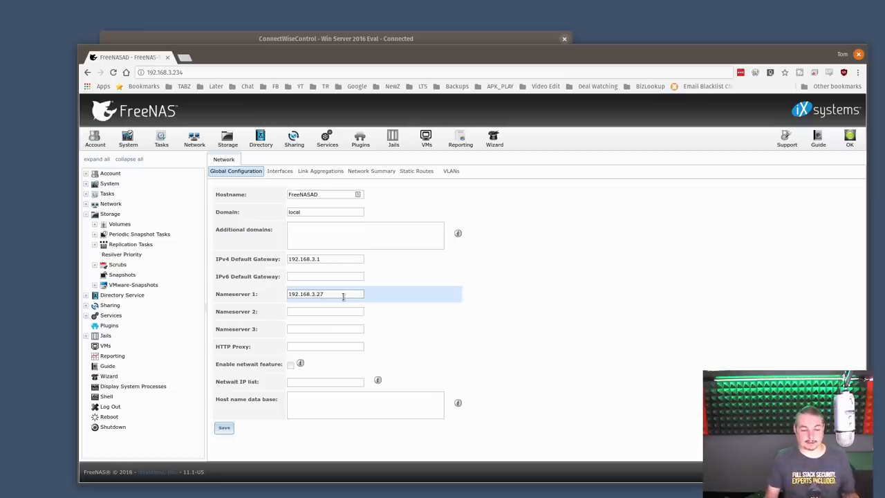
triple_click(325, 293)
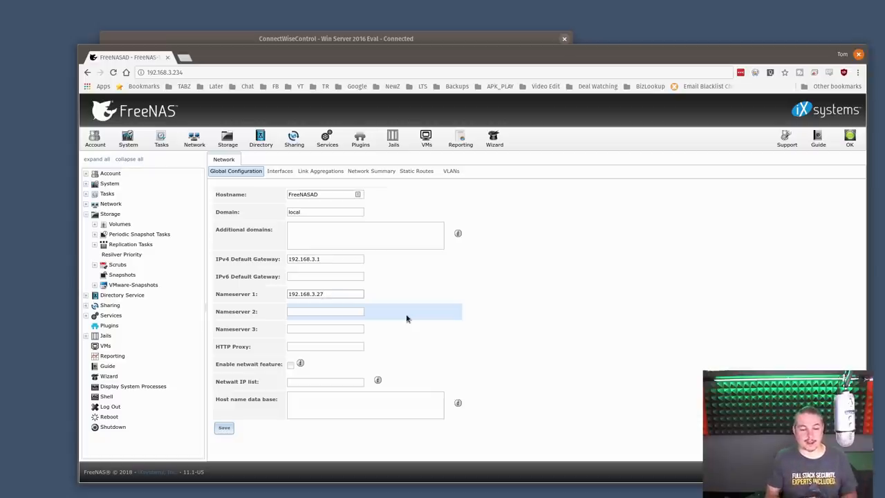
click(325, 293)
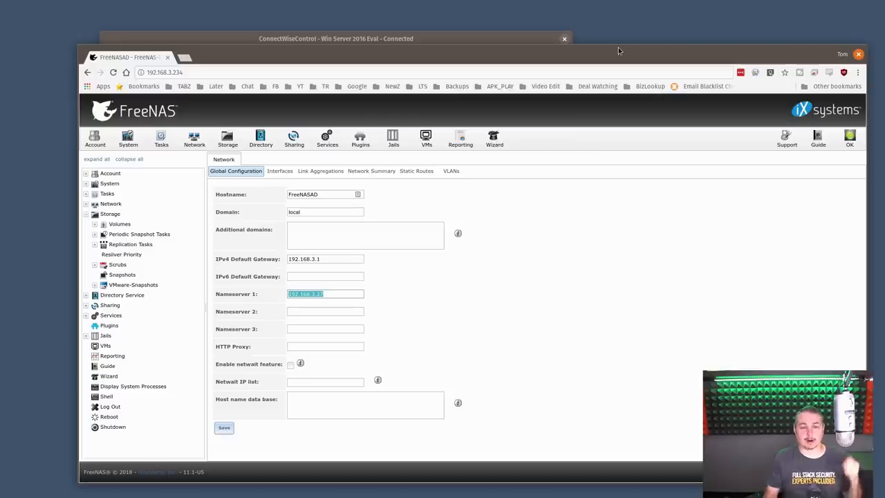
click(259, 138)
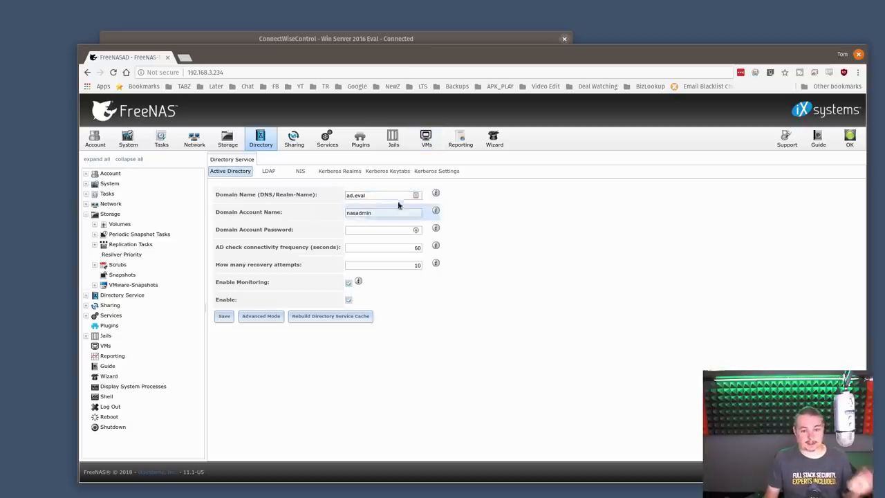
Review domain ad.eval and account nasadmin, then bring up the NAS shell.
click(384, 194)
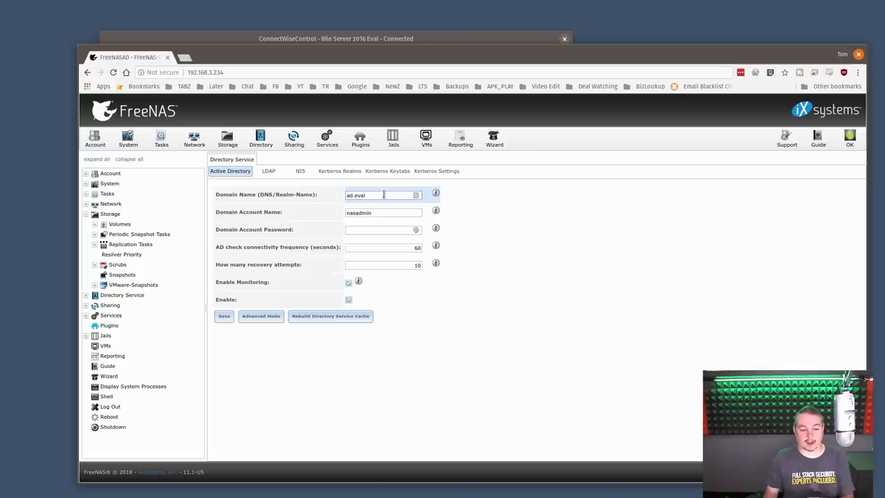
click(105, 395)
text(ping a)
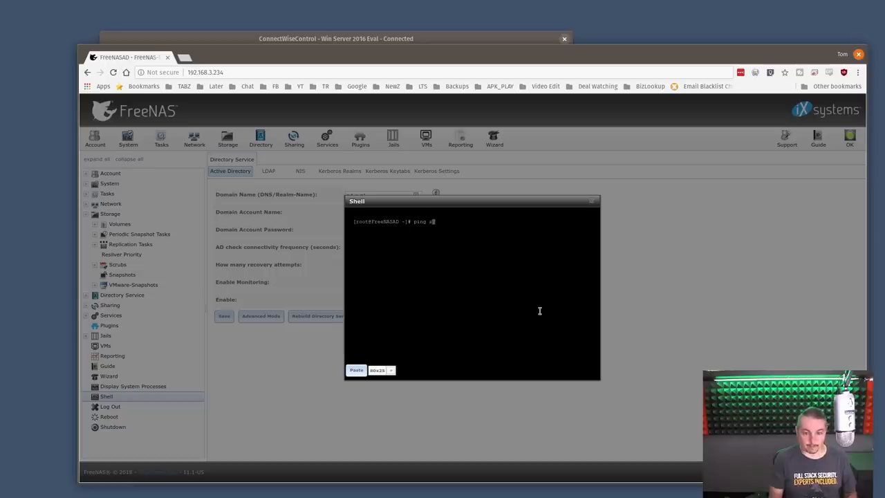
Ping ad.eval from the shell, getting replies from 192.168.3.27, then stop with Ctrl+C.
text(d.eval)
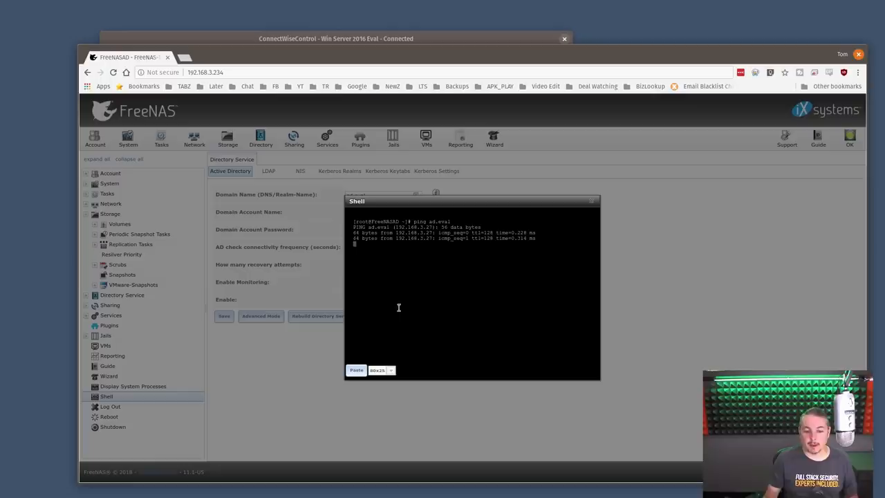
key(ctrl+c)
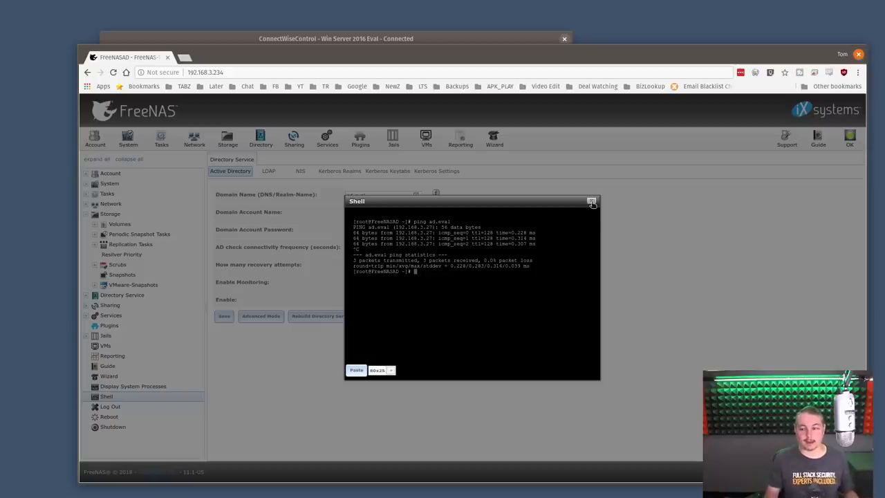
mouse_move(591, 202)
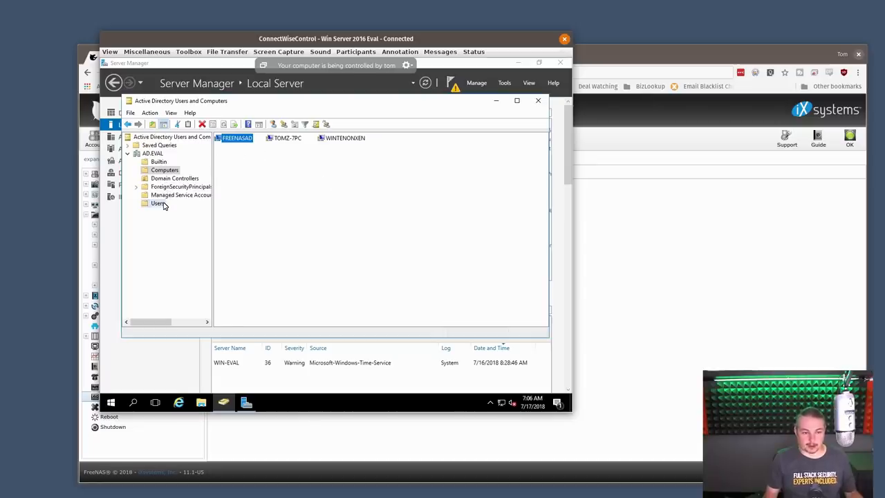
Start copying the Administrator account into a new user, then cancel the Copy Object dialog.
right_click(241, 148)
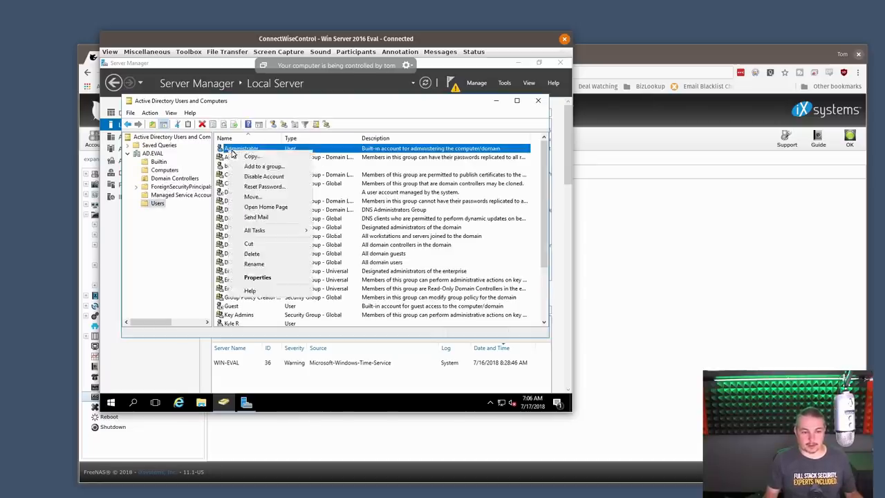
click(252, 155)
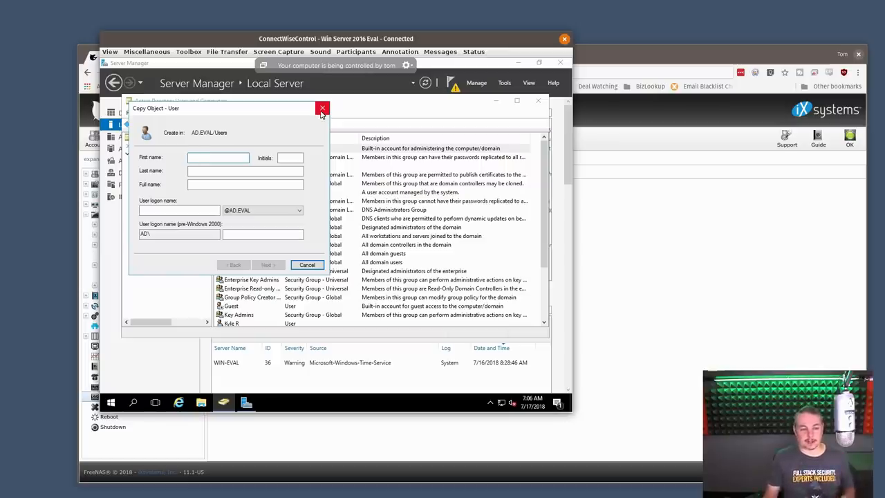
click(321, 107)
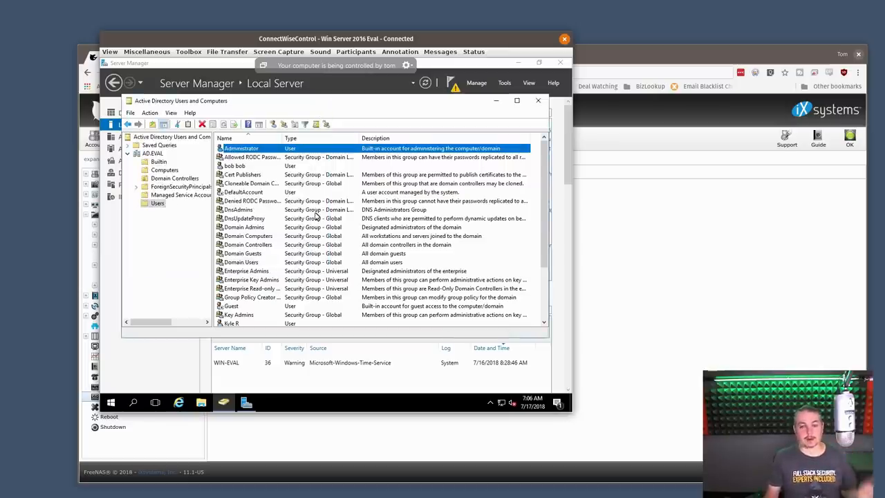
mouse_move(238, 210)
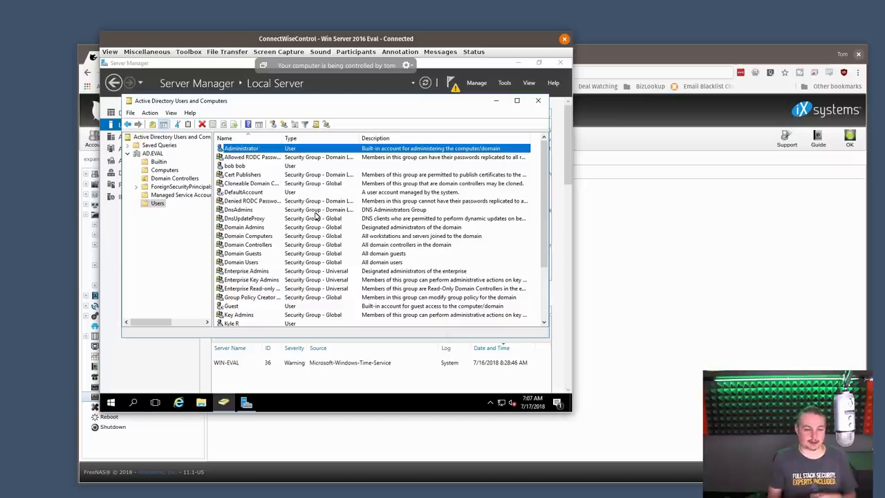
mouse_move(295, 282)
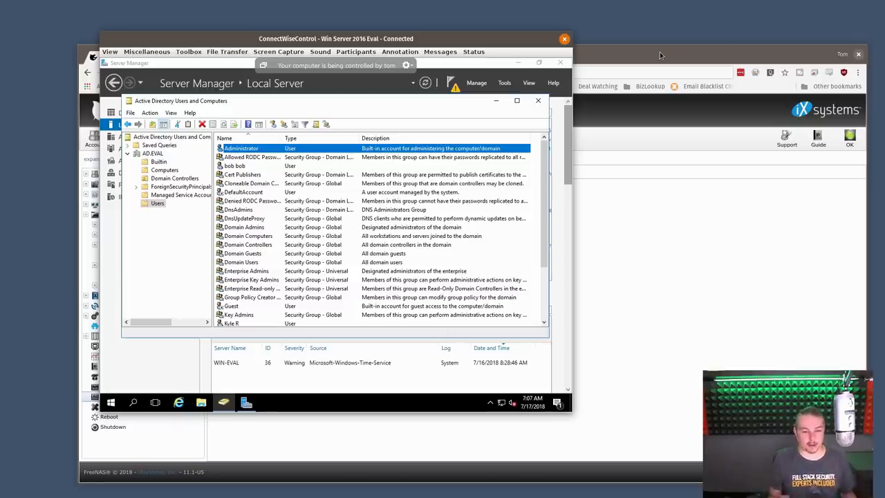
Check NAS Admin's Account properties show logon name nasadmin, then close the dialog.
scroll(down, 3)
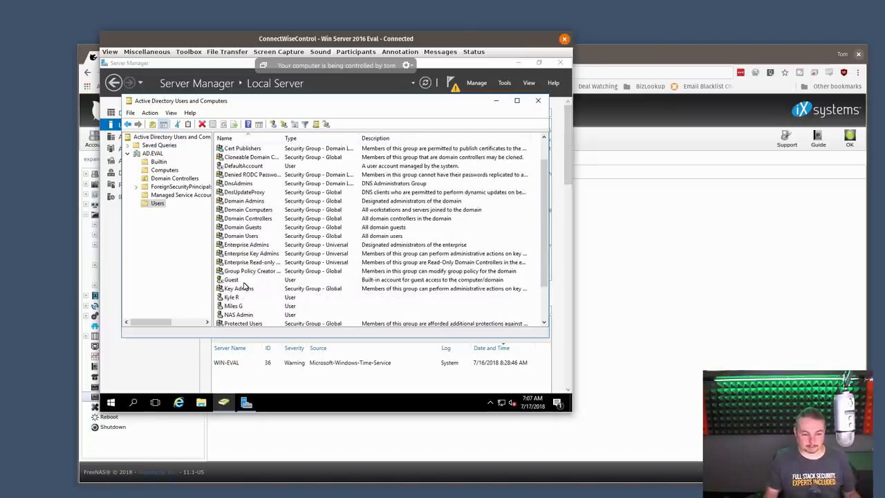
right_click(238, 288)
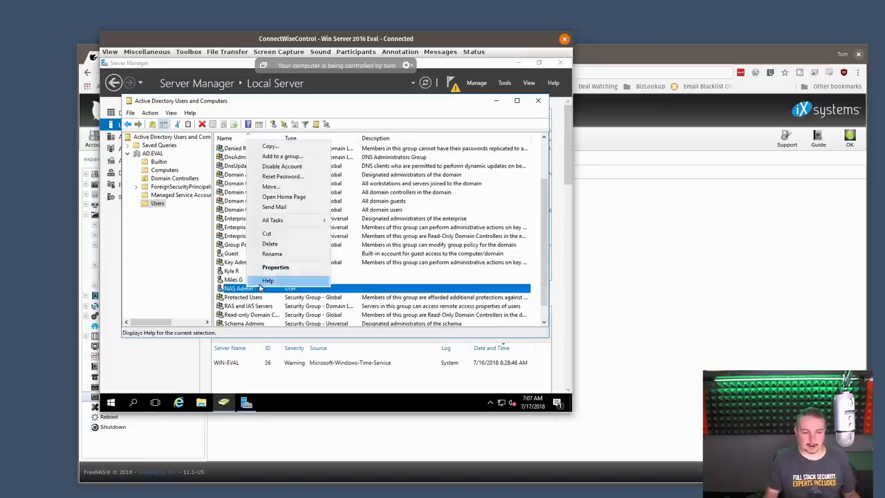
click(275, 267)
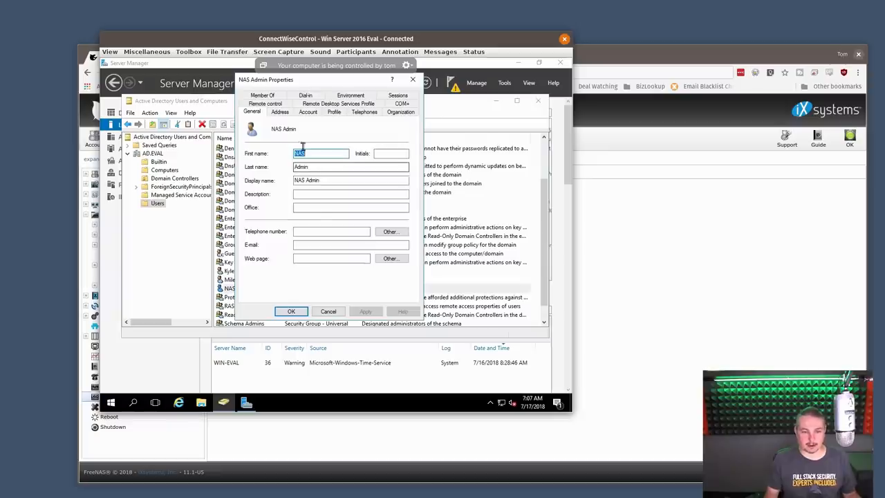
click(307, 111)
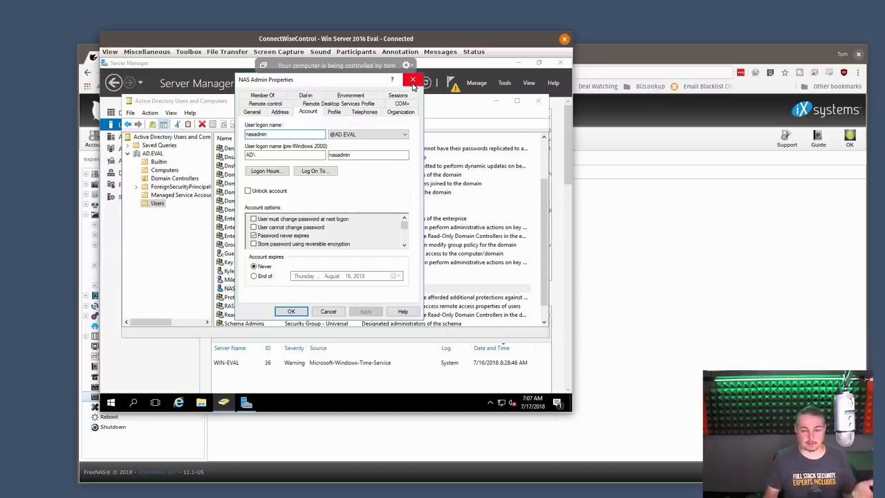
click(412, 78)
text(nasadmin)
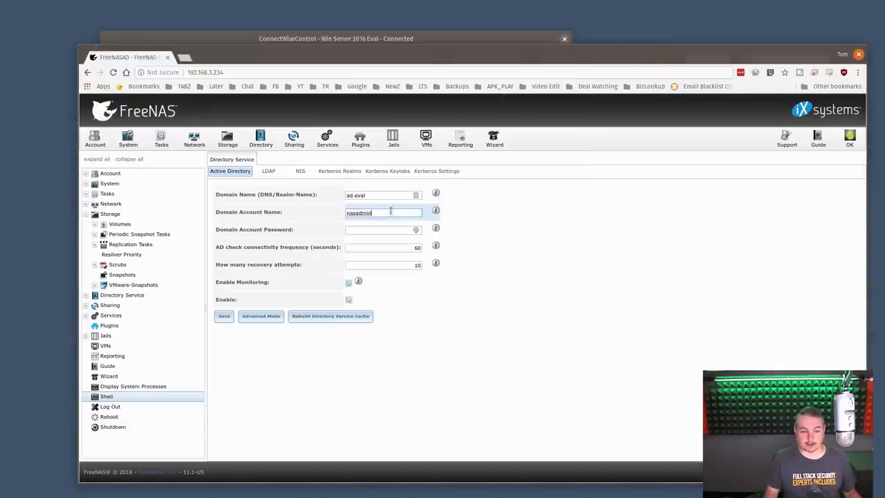
Review the account, password and domain fields, then show the AD-EVAL Computers container in ADUC.
click(382, 230)
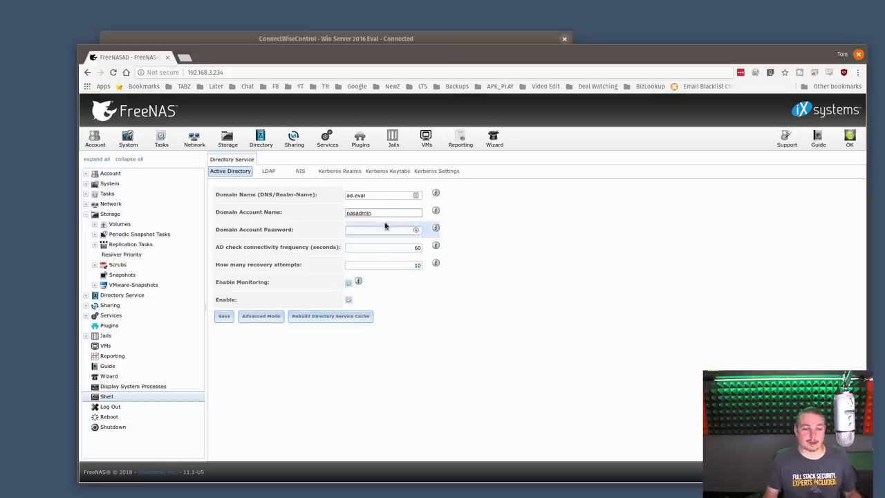
click(381, 193)
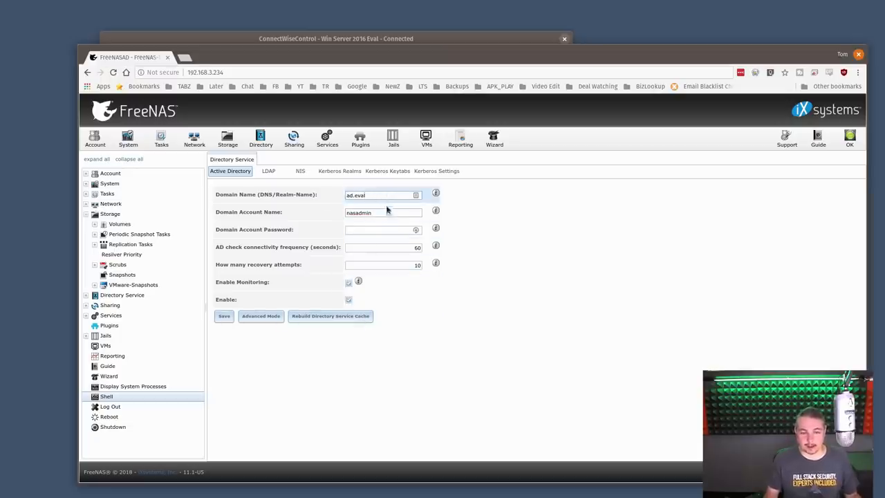
click(380, 230)
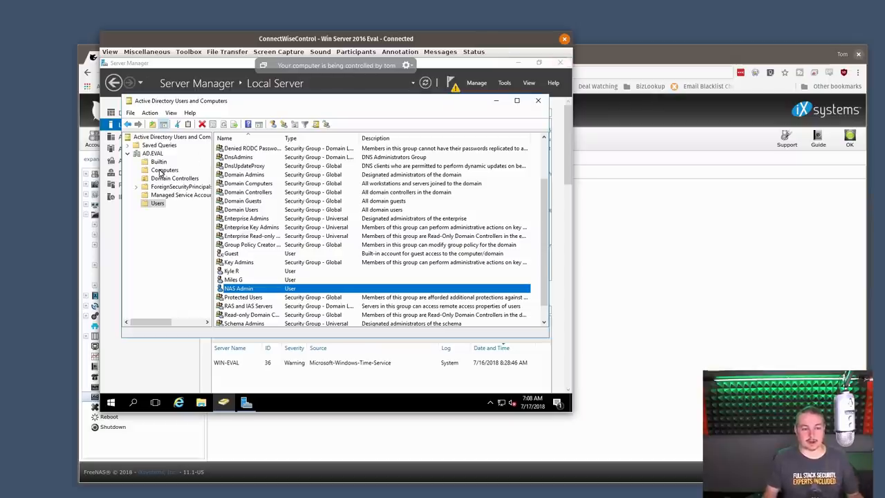
click(165, 170)
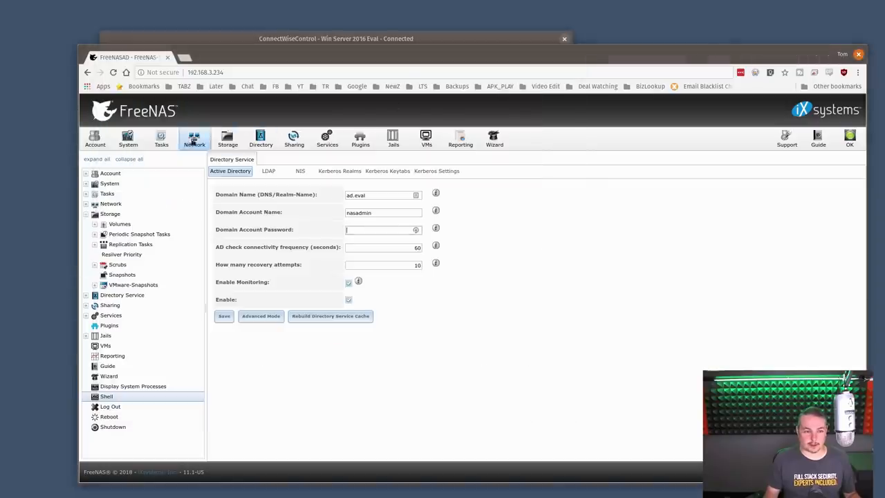
click(127, 138)
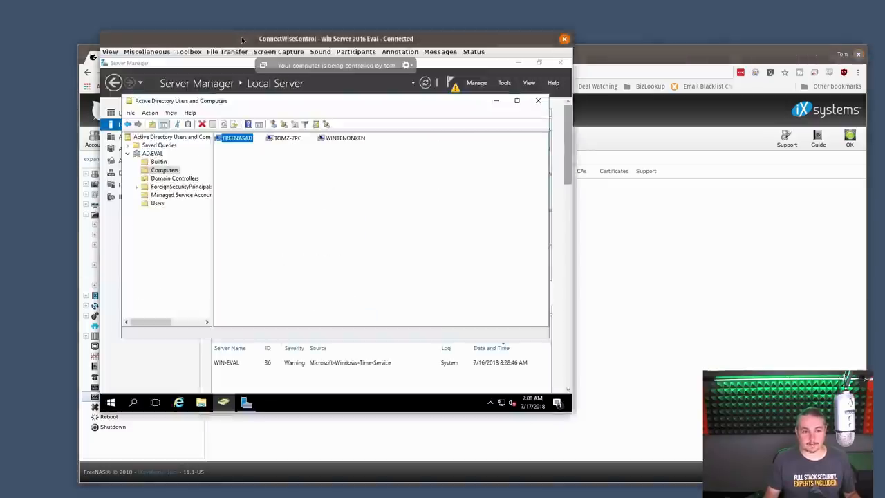
View FREENASAD's computer properties with DNS name freenasad.ad.eval.
right_click(236, 138)
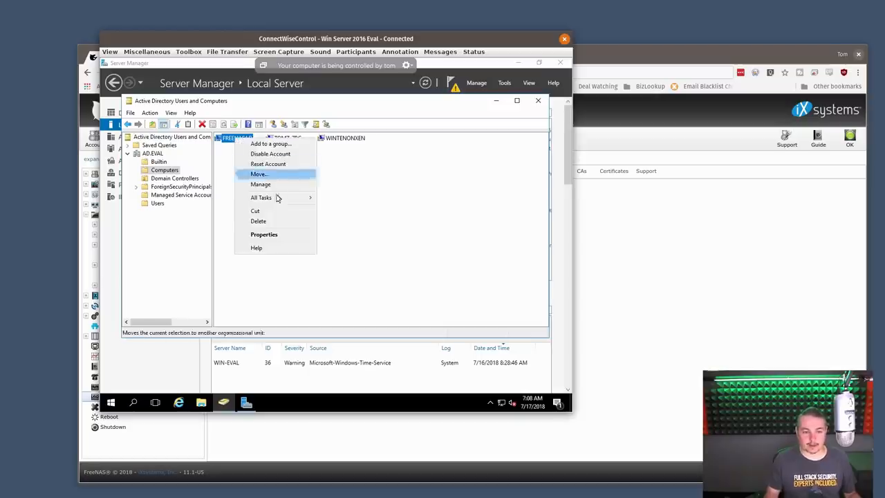
click(264, 235)
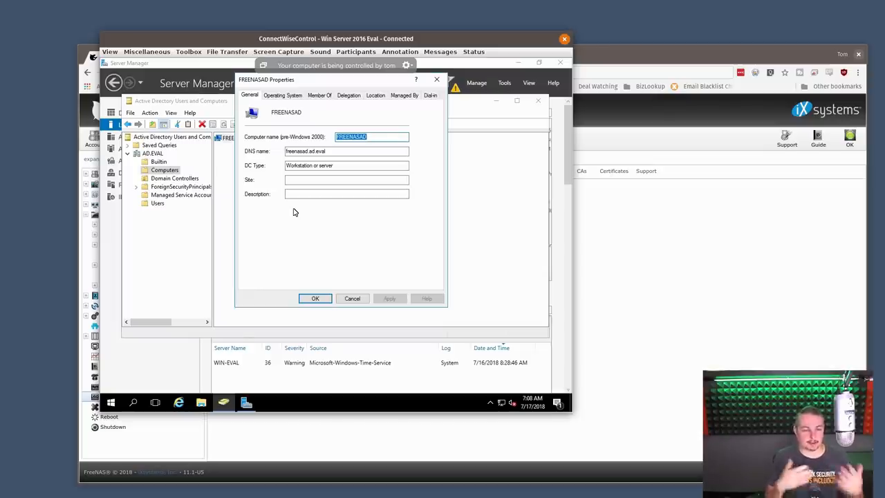
mouse_move(378, 172)
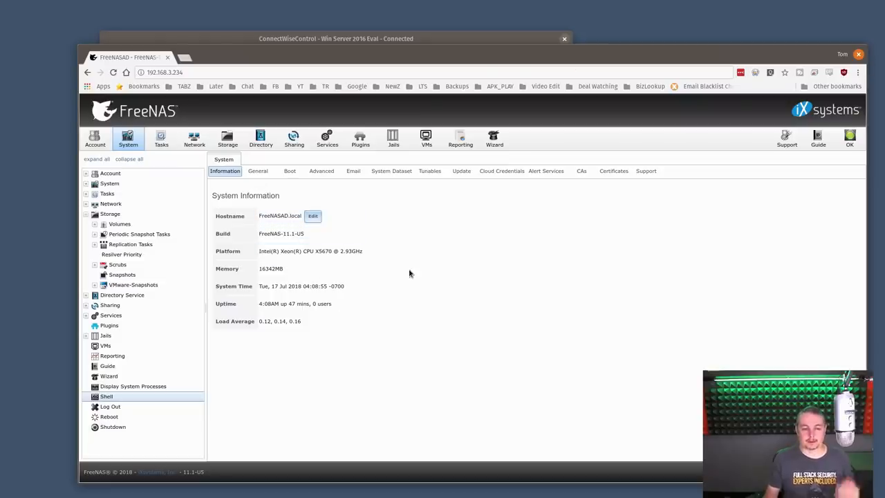
Bring up the Active Directory form with domain ad.eval and account nasadmin.
click(260, 139)
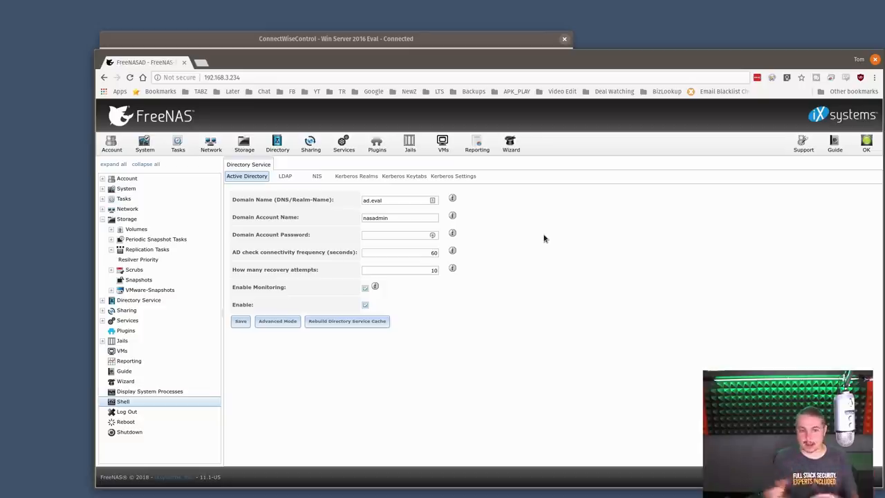
mouse_move(539, 315)
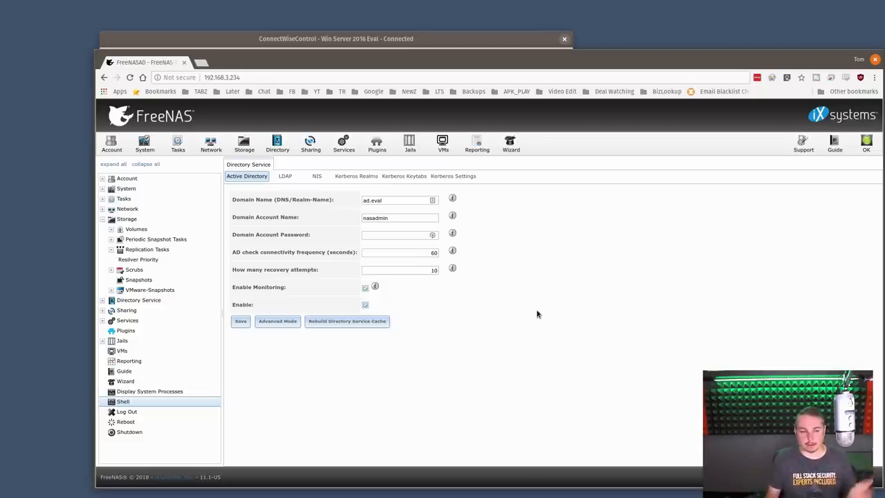
mouse_move(202, 119)
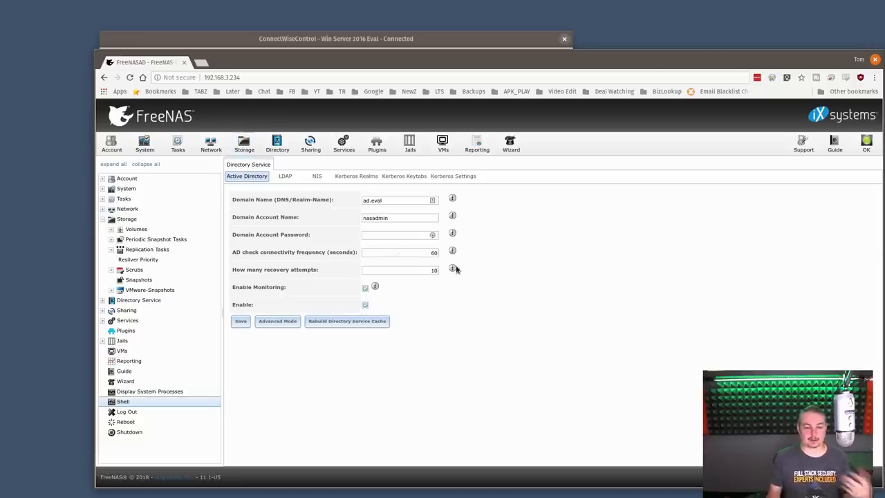
mouse_move(531, 384)
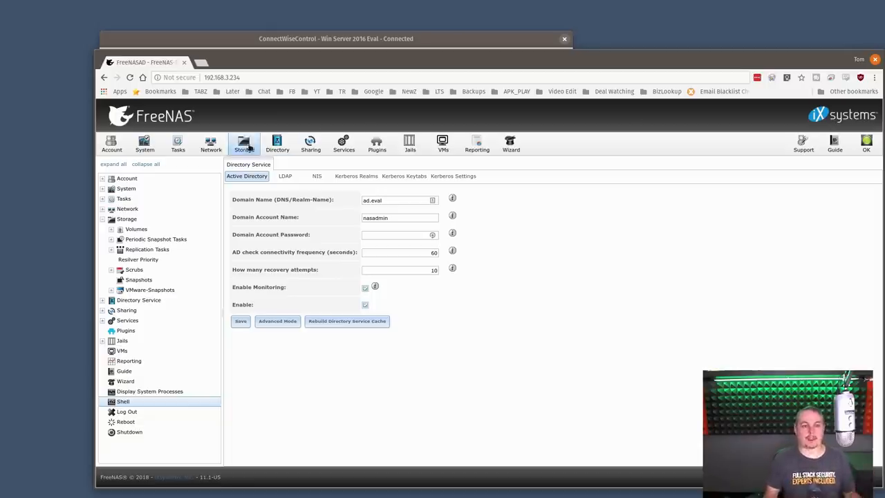
Select the tank volume and its dataset in the Storage list.
click(244, 143)
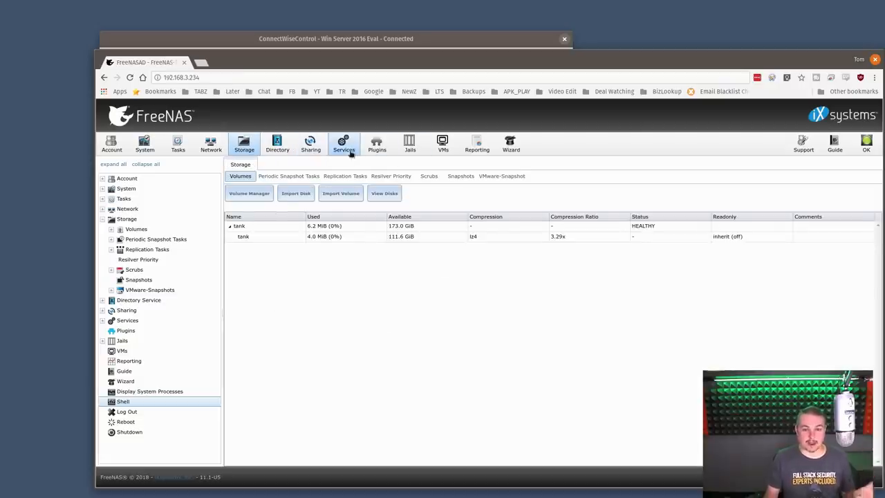
click(240, 225)
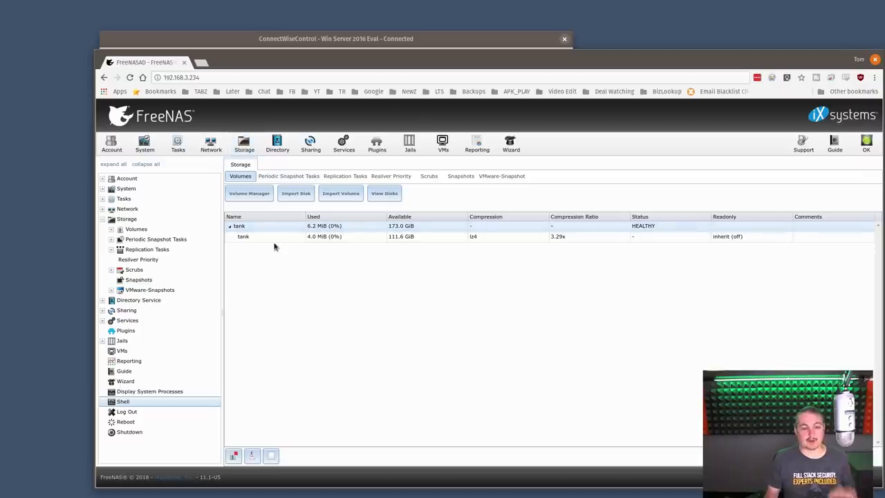
click(244, 234)
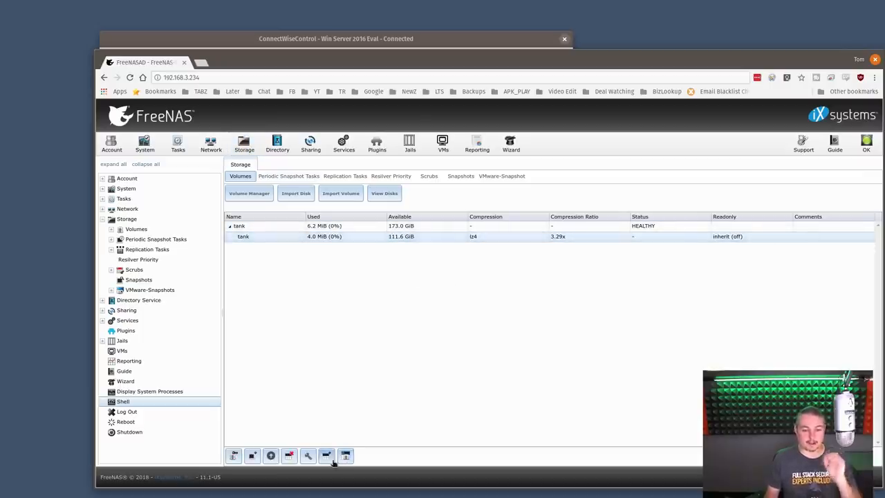
mouse_move(409, 144)
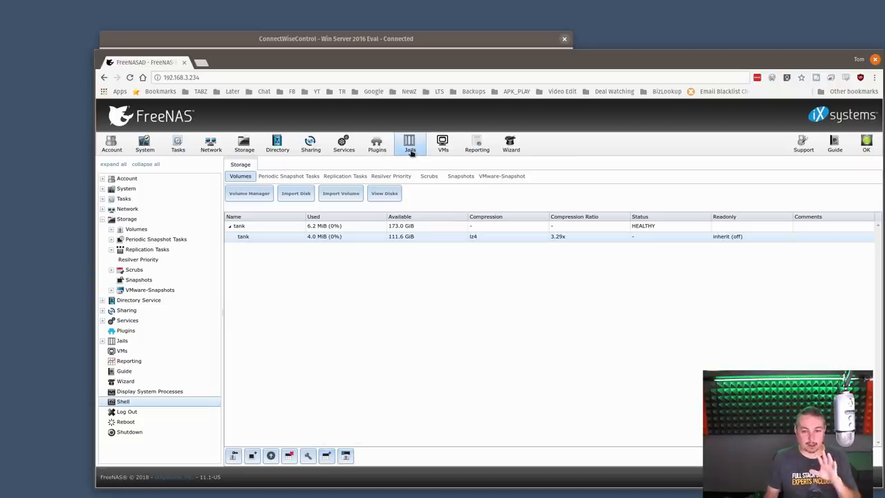
Confirm the Windows (SMB) shares list is empty, then return to Storage.
click(342, 143)
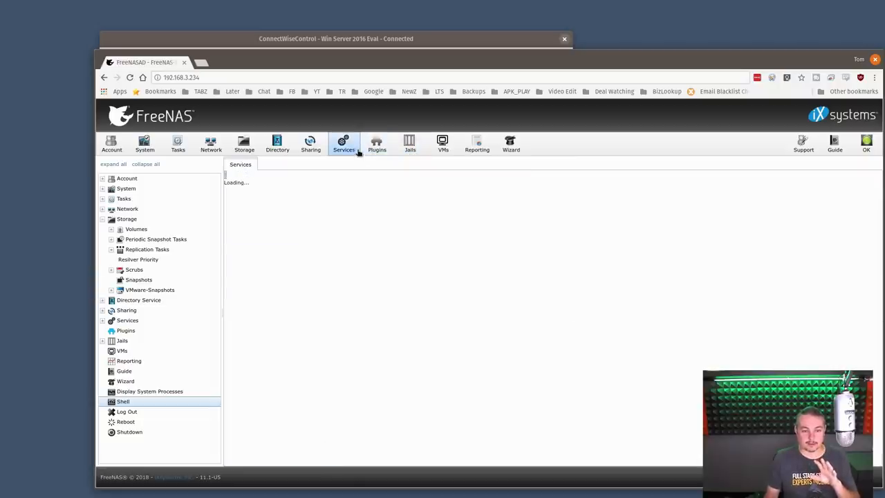
click(343, 144)
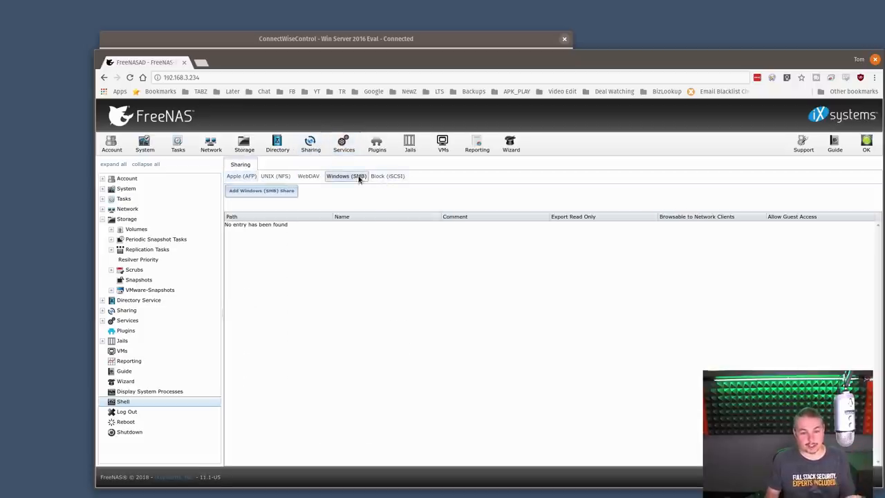
click(210, 144)
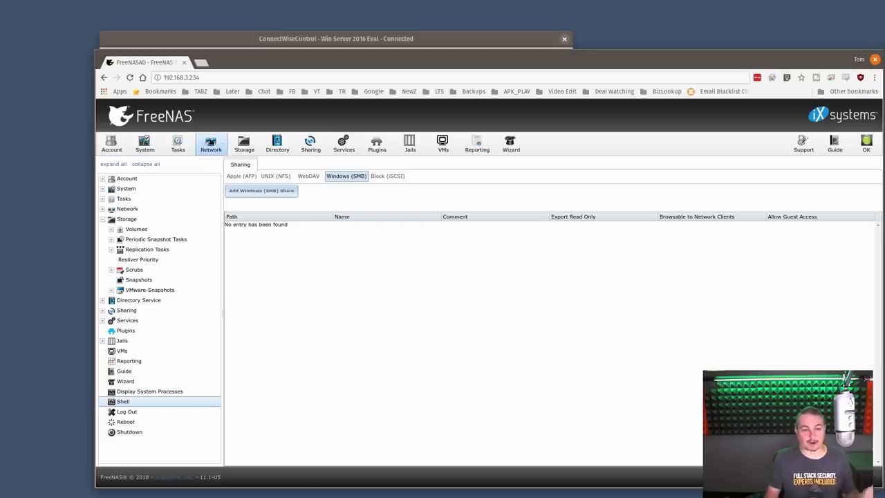
click(243, 142)
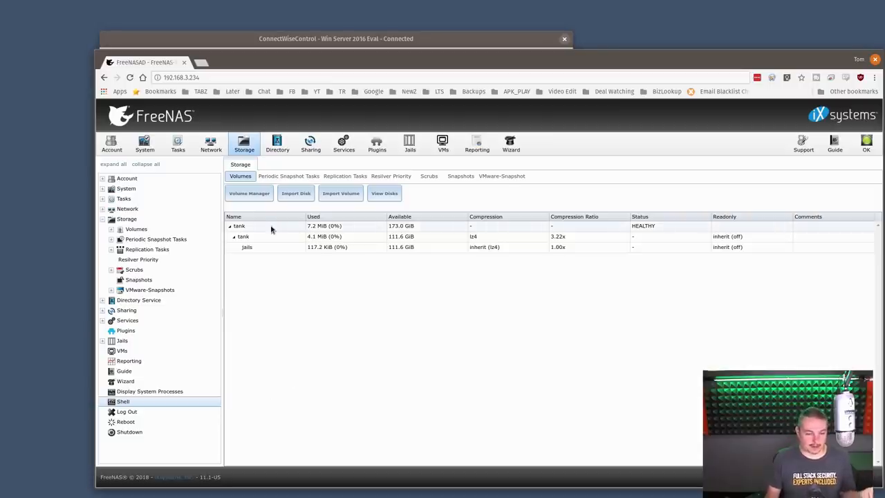
Create dataset WindowsShares under tank with comment Our Windows Share and Windows share type.
click(243, 235)
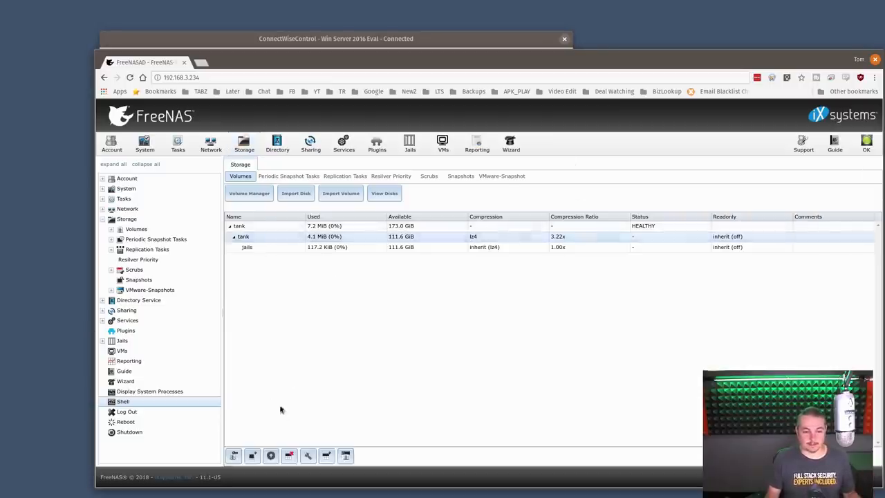
mouse_move(310, 442)
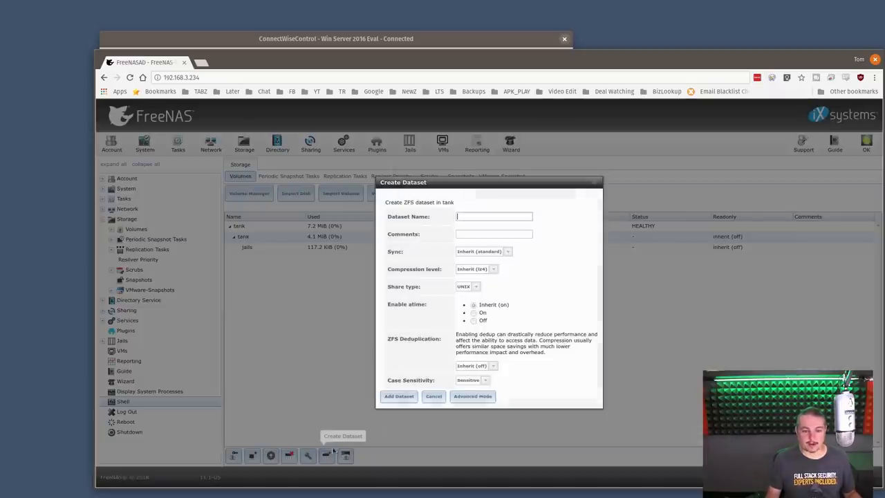
text(WindowsShares)
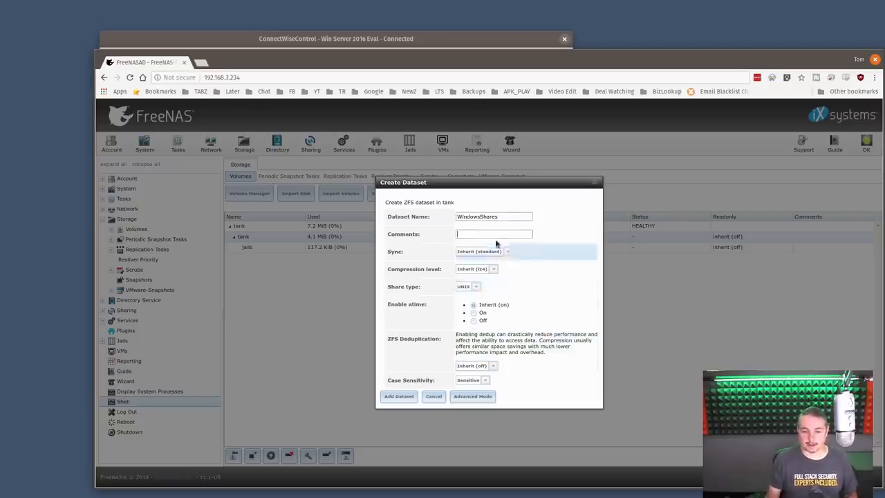
text(Our Windows Share)
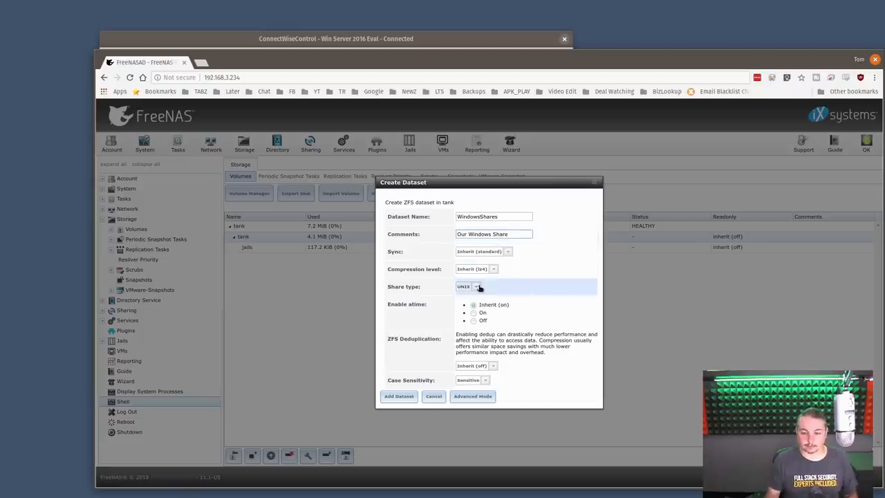
click(475, 286)
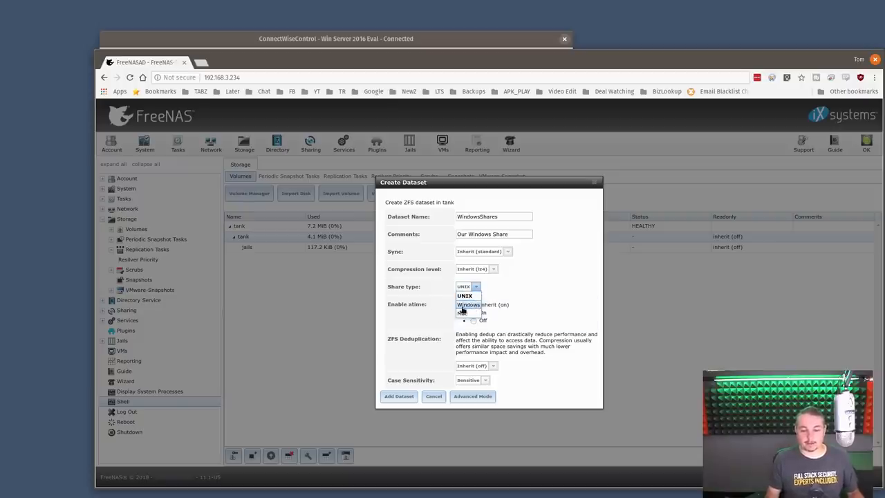
click(469, 305)
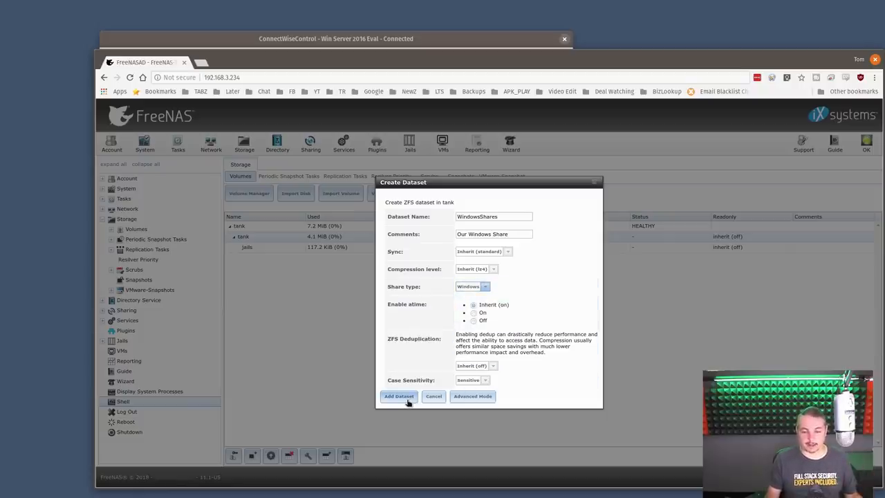
click(398, 396)
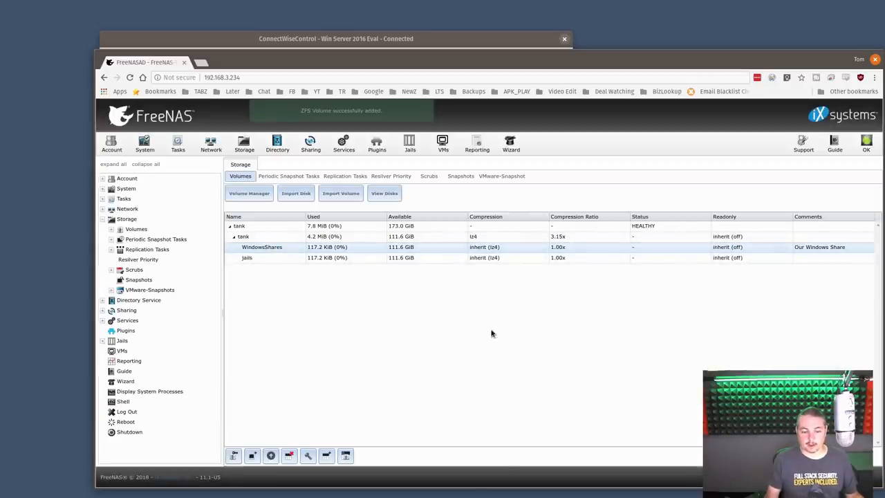
mouse_move(489, 359)
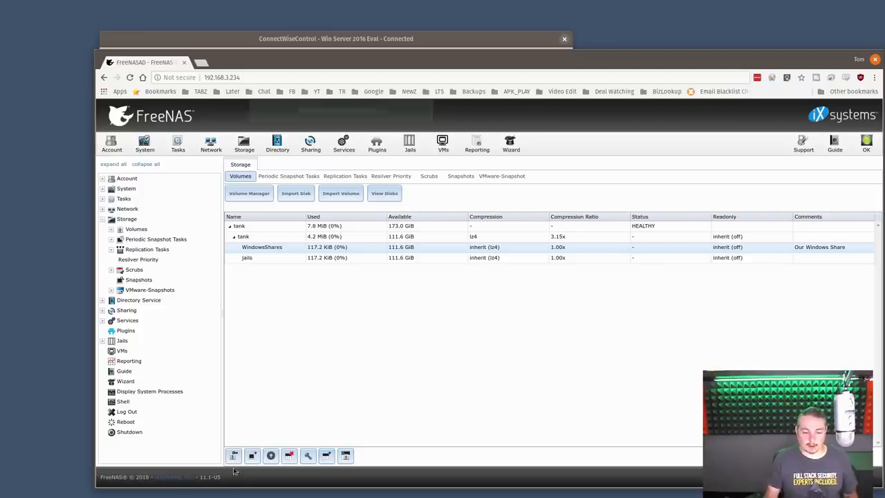
mouse_move(233, 455)
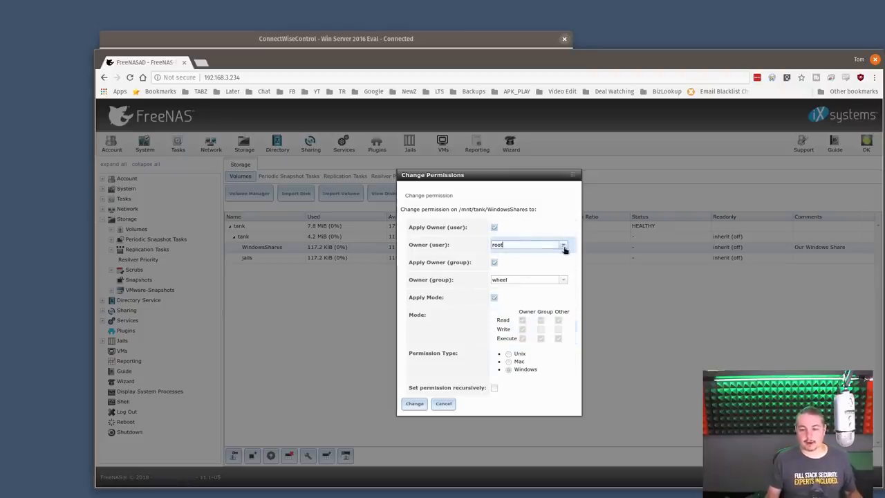
Browse the owner user list in the WindowsShares Change Permissions dialog.
click(563, 243)
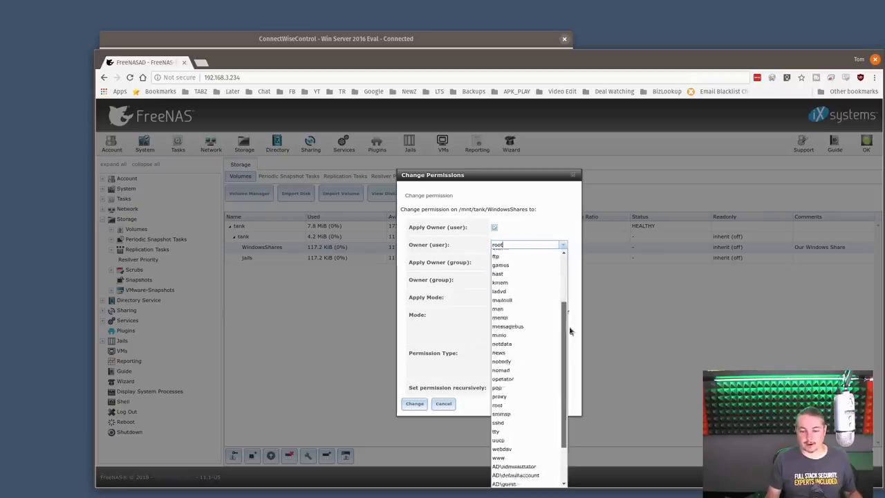
scroll(down, 3)
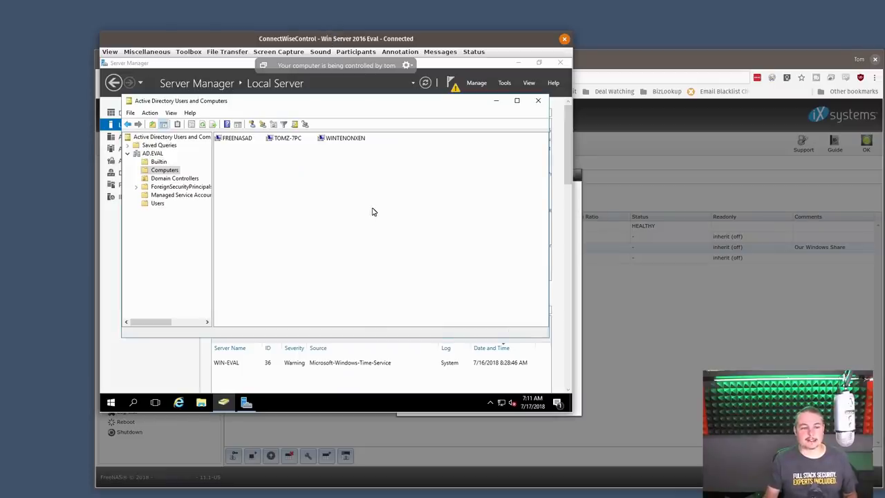
click(157, 202)
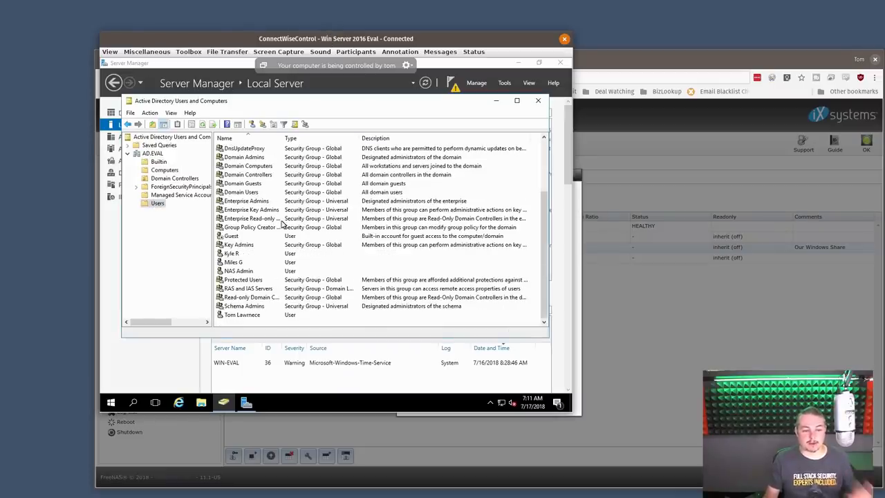
click(241, 315)
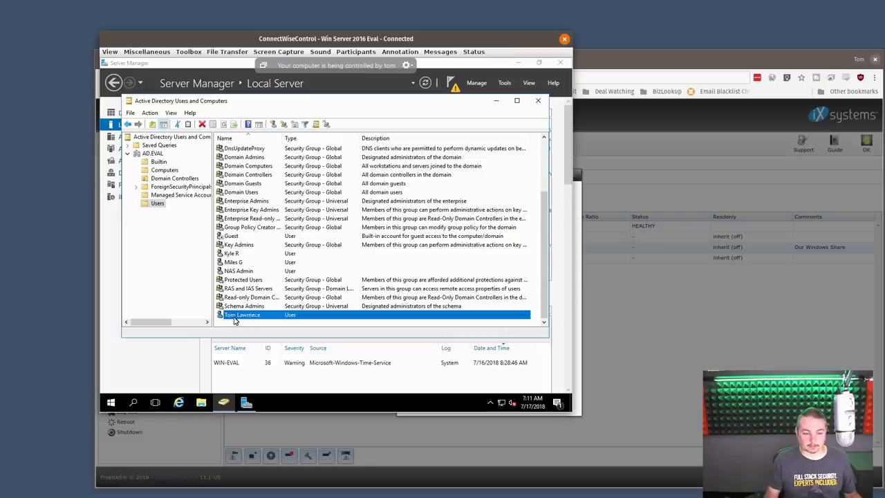
double_click(241, 315)
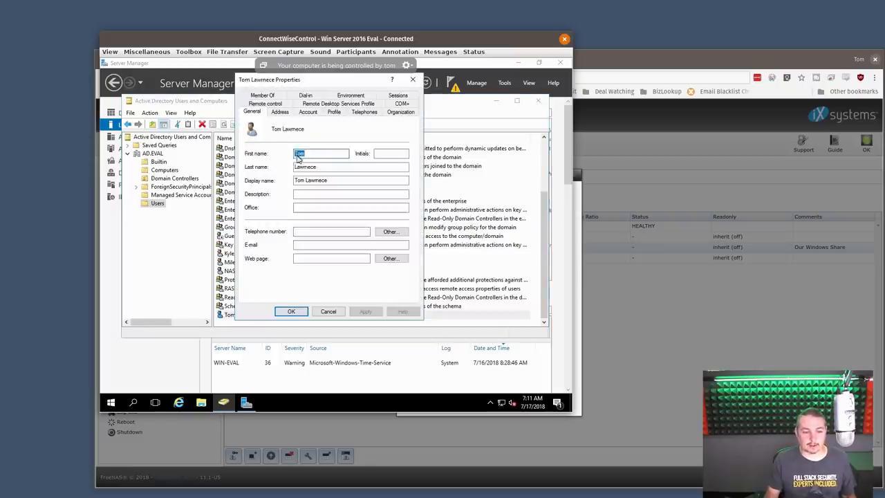
click(307, 112)
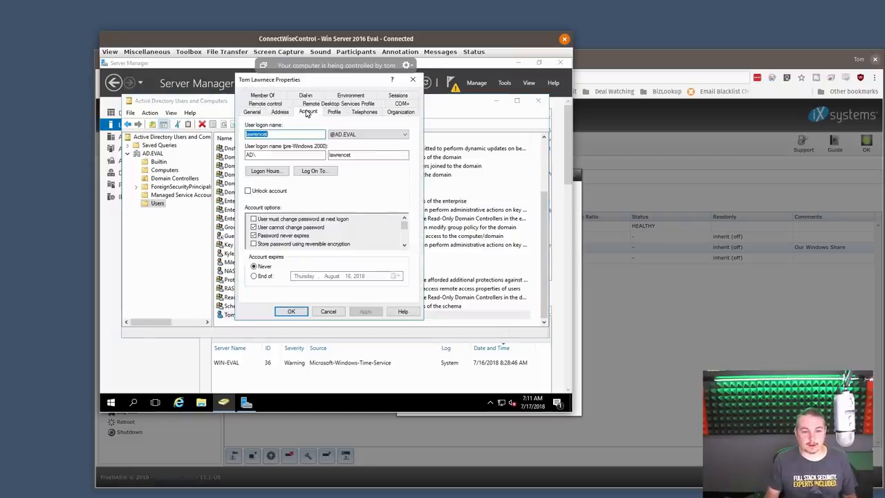
click(290, 311)
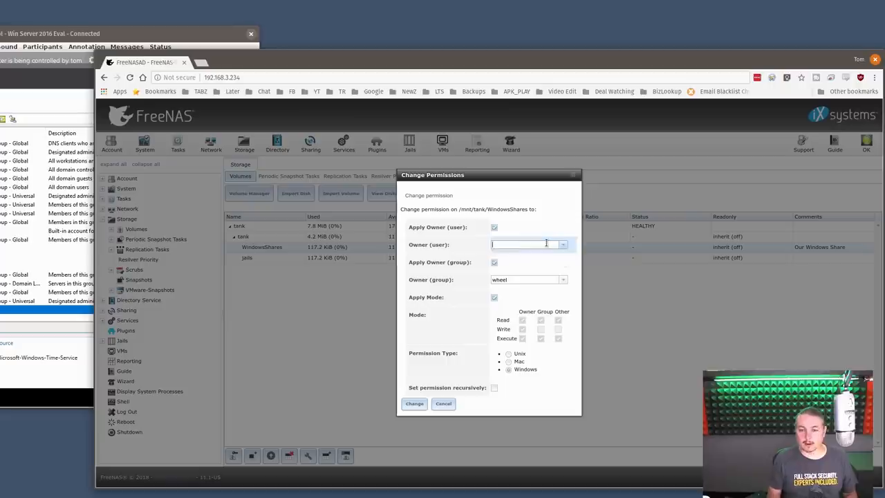
Set the WindowsShares owner to AD\administrator and owning group to AD\domain users.
text(AD\administrator)
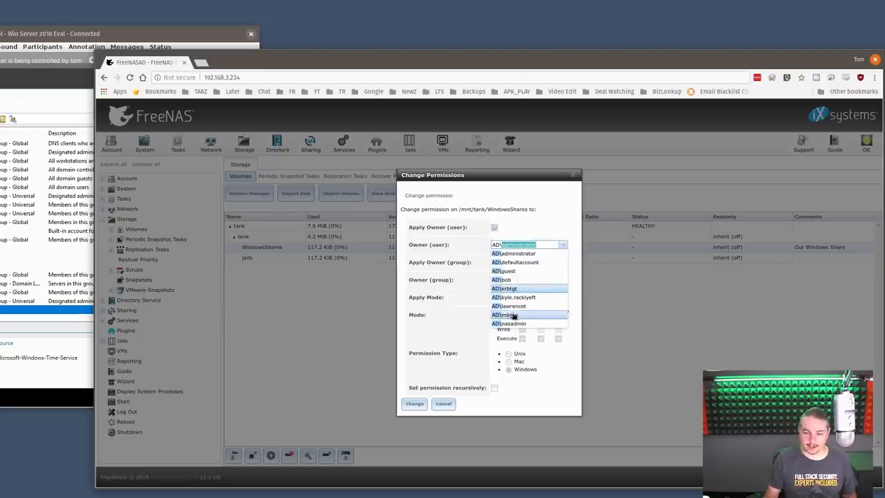
click(514, 253)
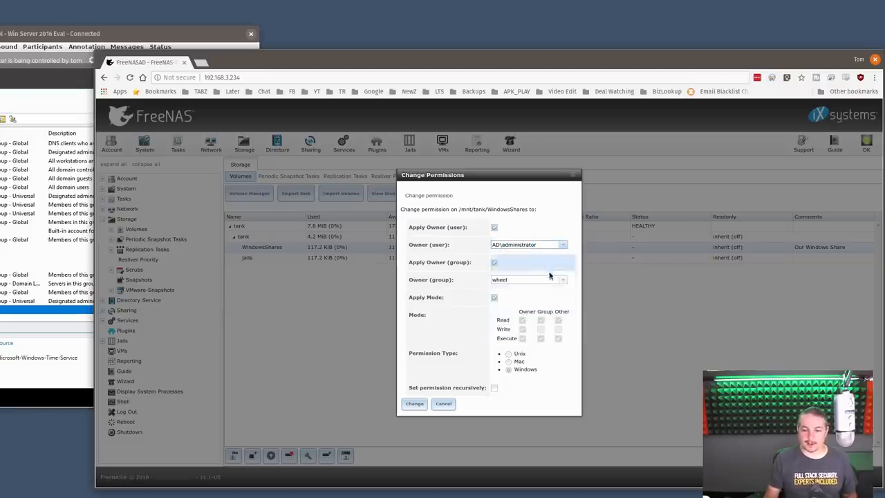
click(525, 280)
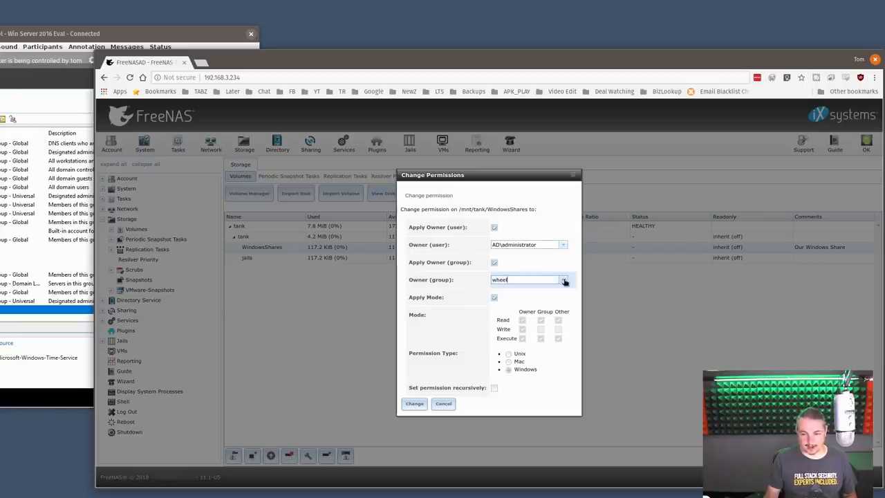
click(564, 279)
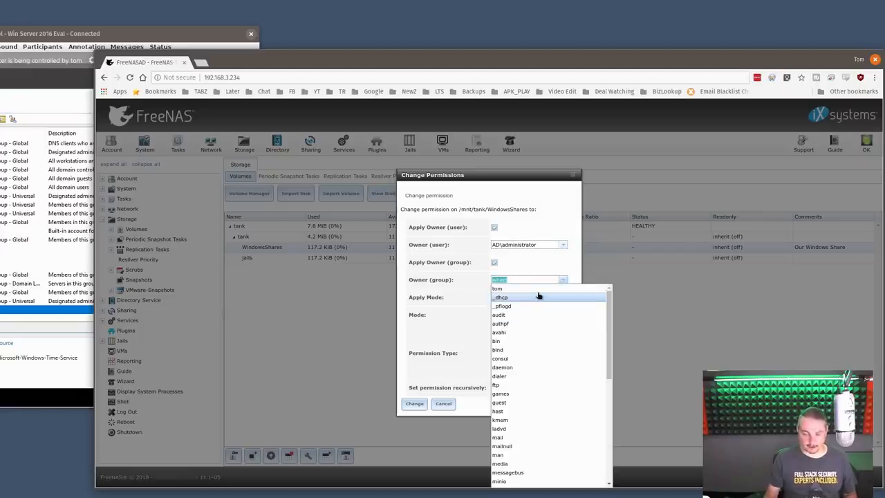
text(AD\)
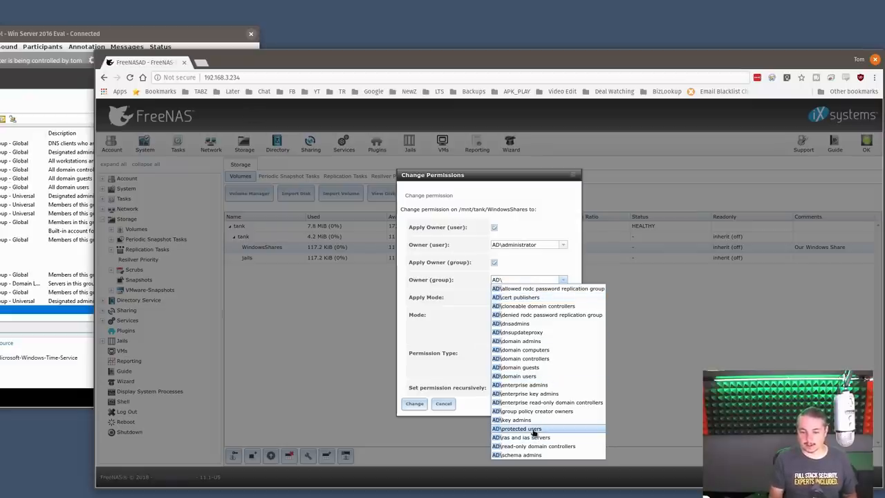
text(a)
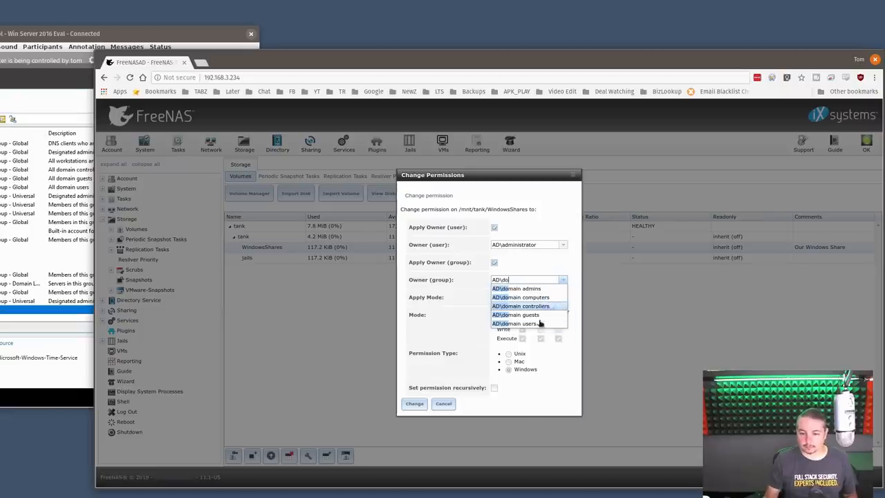
click(514, 324)
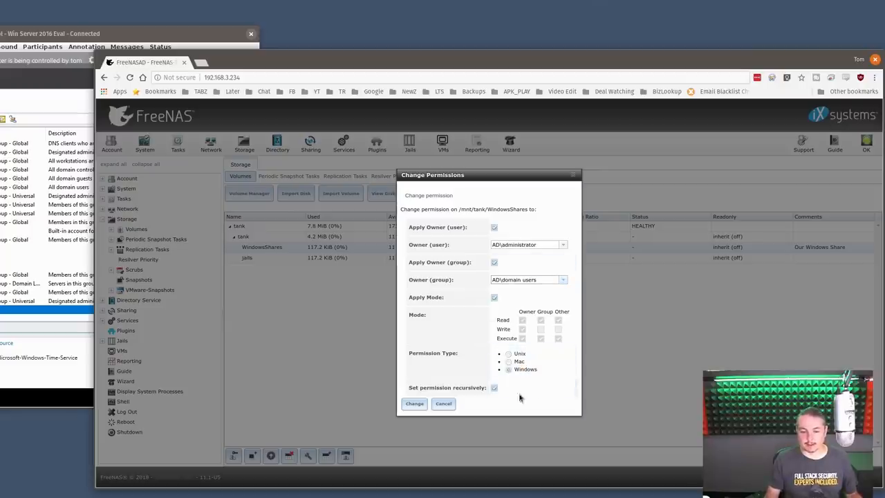
Apply the Windows-type permissions recursively and save the ownership change.
click(414, 404)
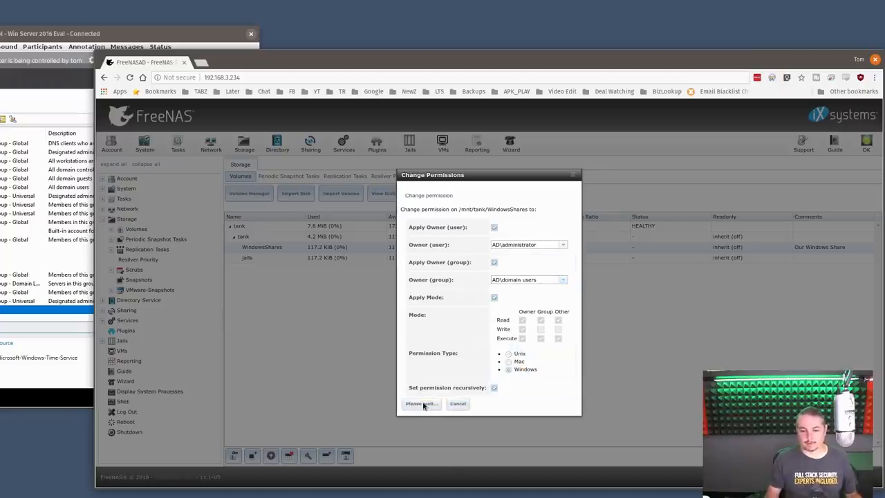
click(420, 403)
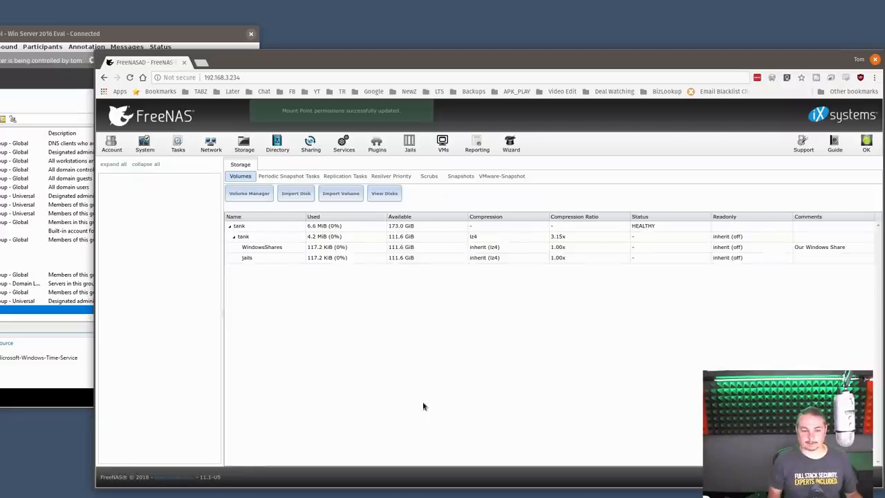
click(261, 246)
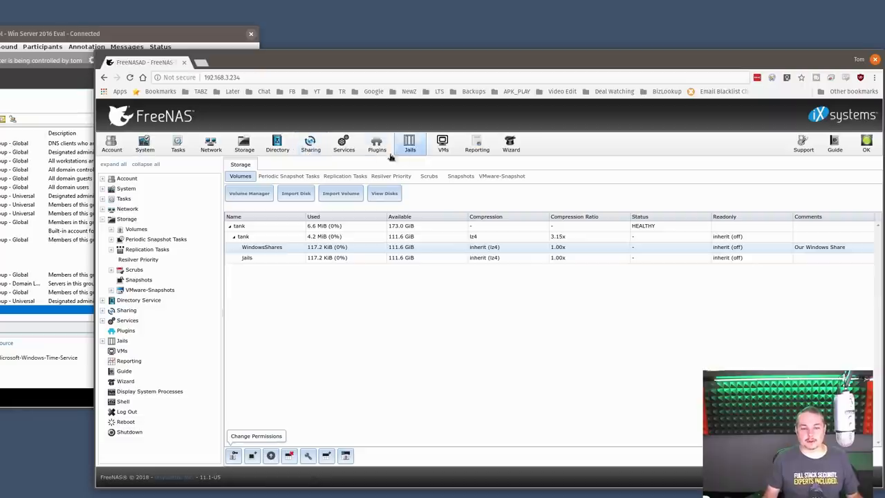
Start a new SMB share pointing at /mnt/tank/WindowsShares in Advanced Mode.
click(310, 144)
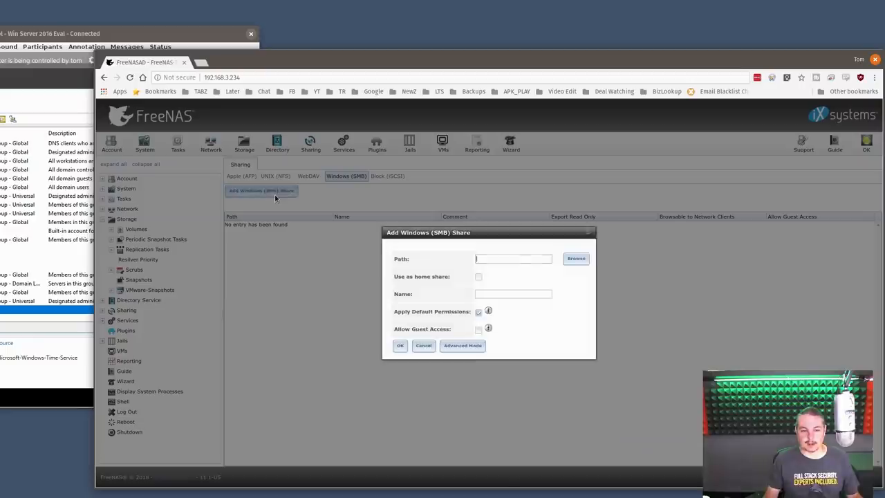
click(575, 258)
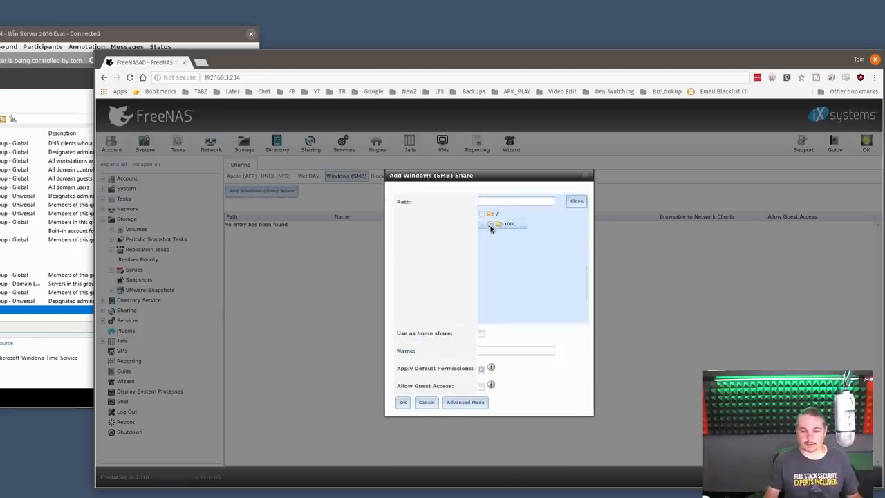
click(542, 244)
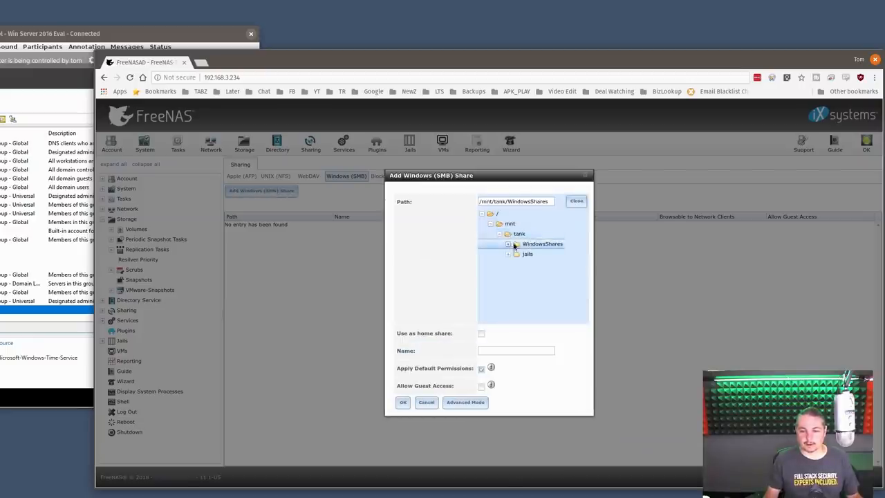
click(542, 243)
text(Windoze)
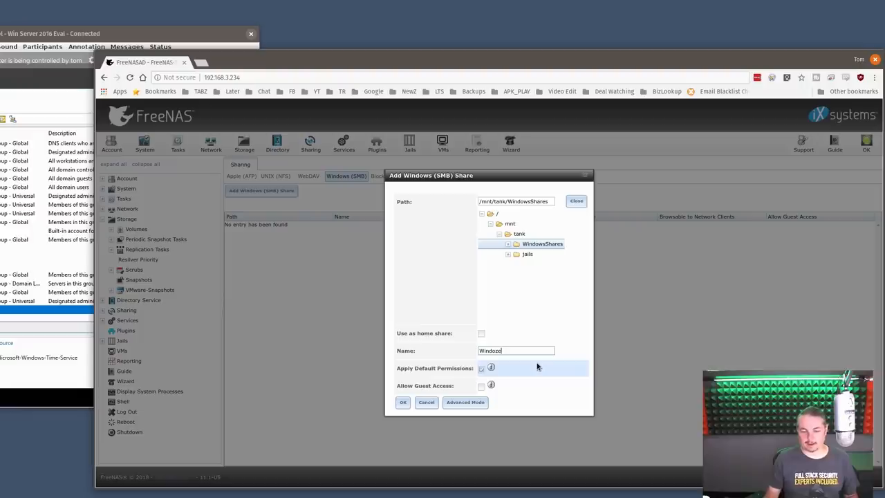
click(464, 401)
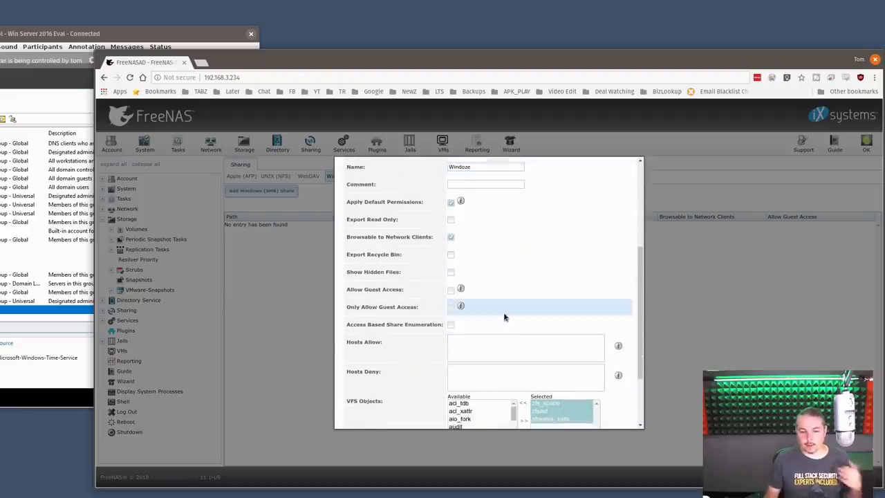
mouse_move(460, 288)
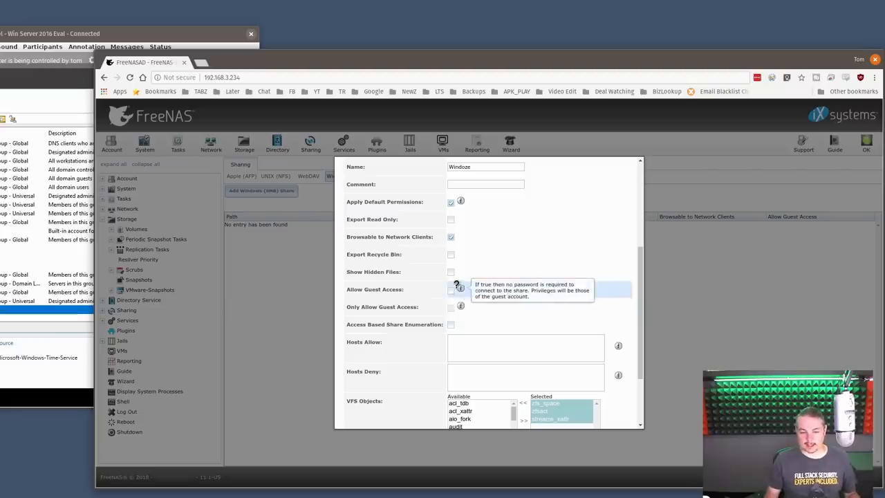
Name the share Windoze with comment Windows Share and save it.
scroll(down, 3)
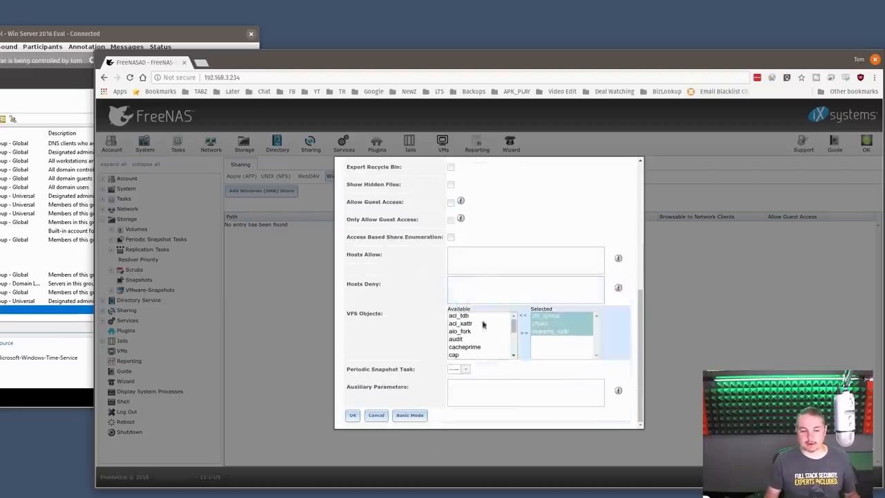
click(526, 288)
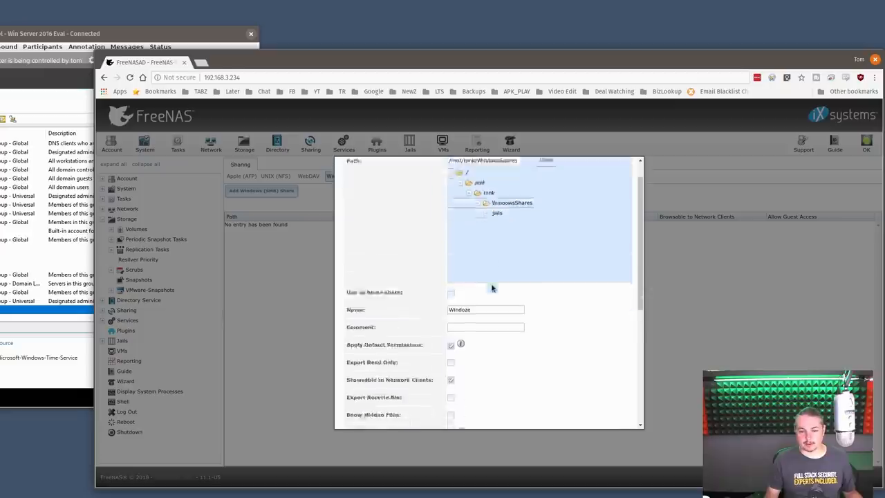
text(Windows Share)
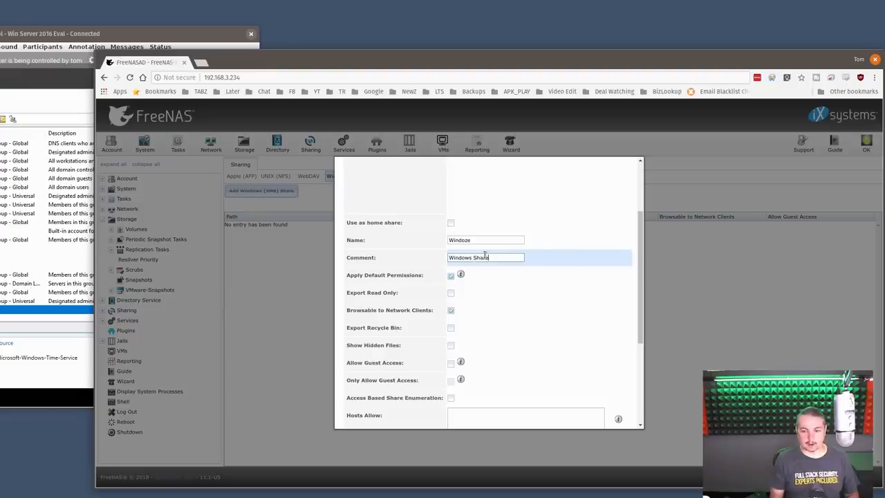
scroll(down, 3)
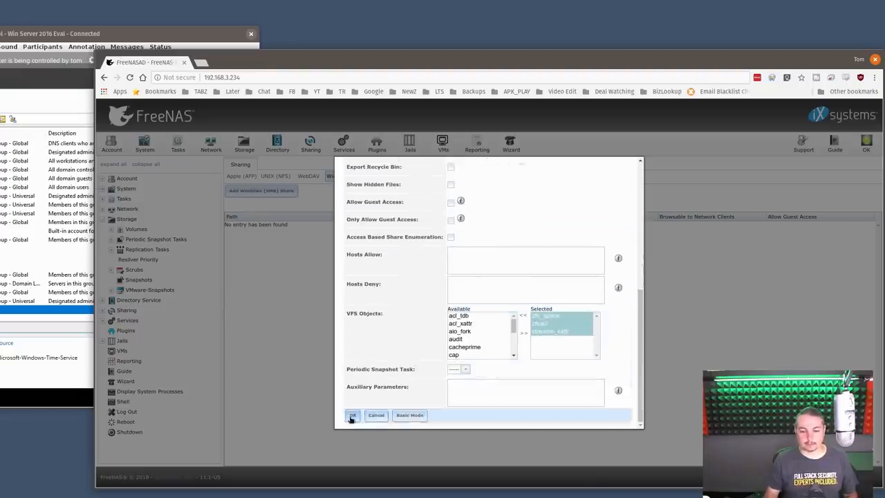
click(353, 414)
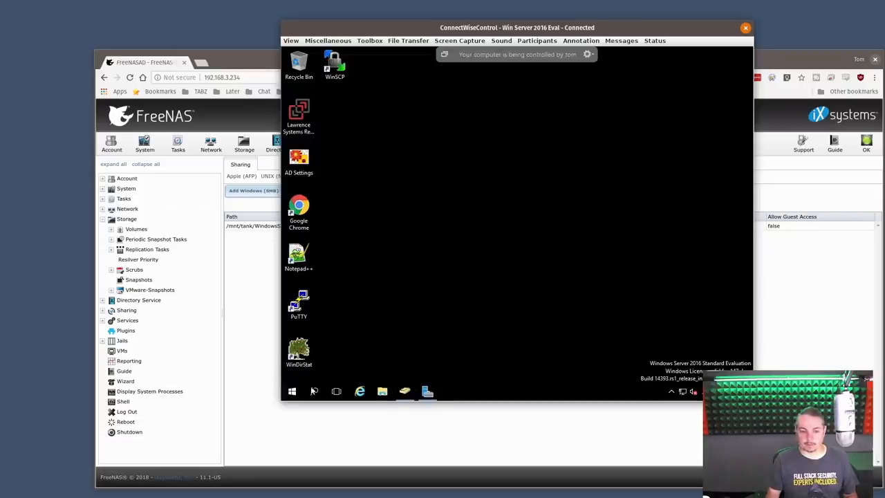
Browse to \\freenasad in File Explorer and enter the empty Windoze share.
text(\\freenasad)
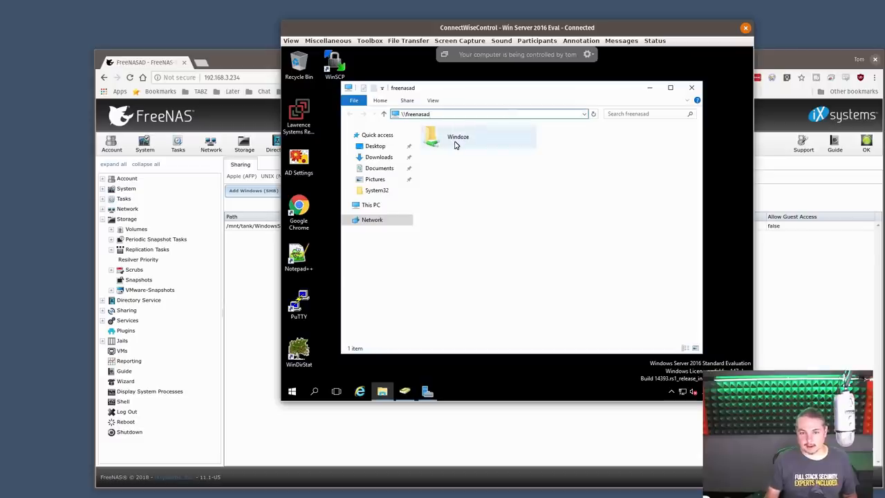
double_click(458, 136)
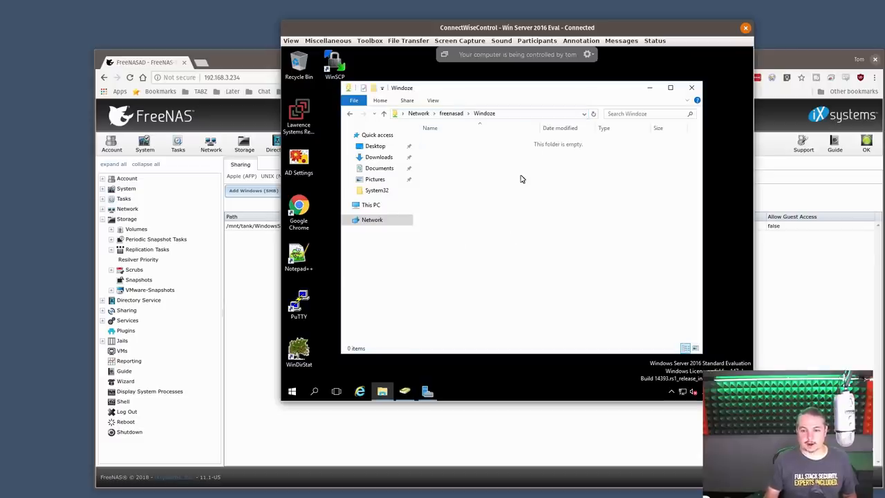
right_click(523, 179)
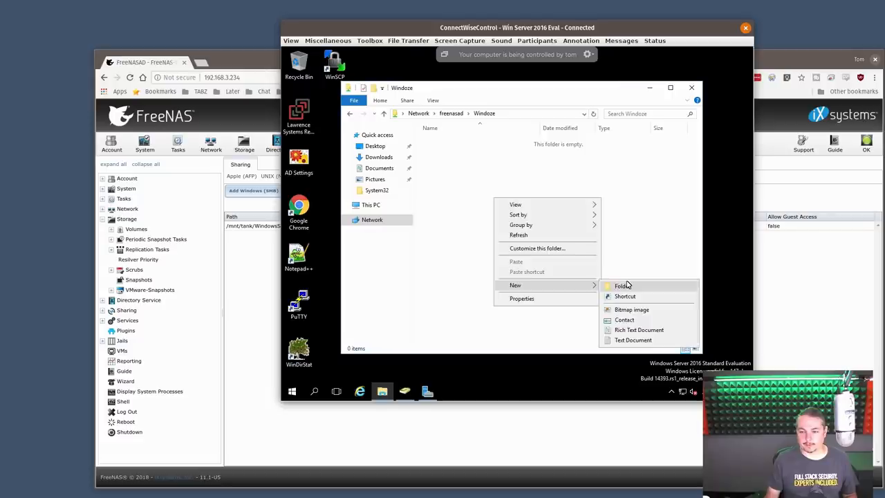
Create a Thomas folder in the share and bring up its advanced security settings.
click(622, 285)
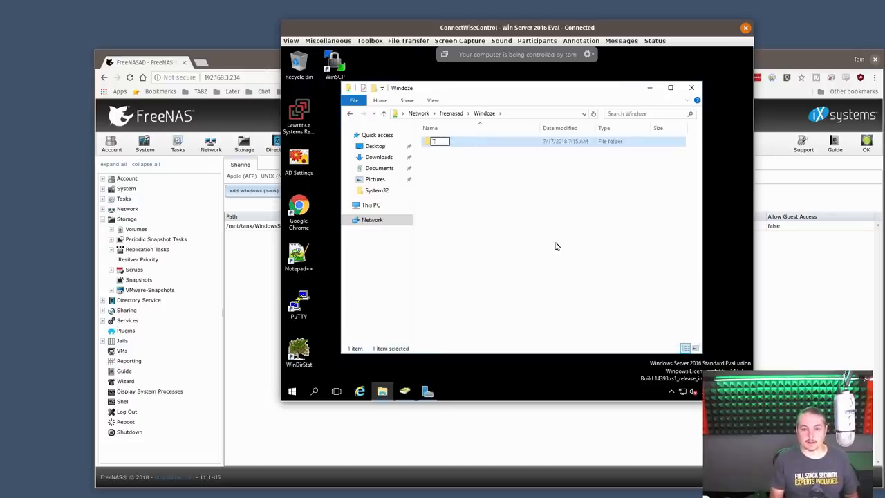
text(homas)
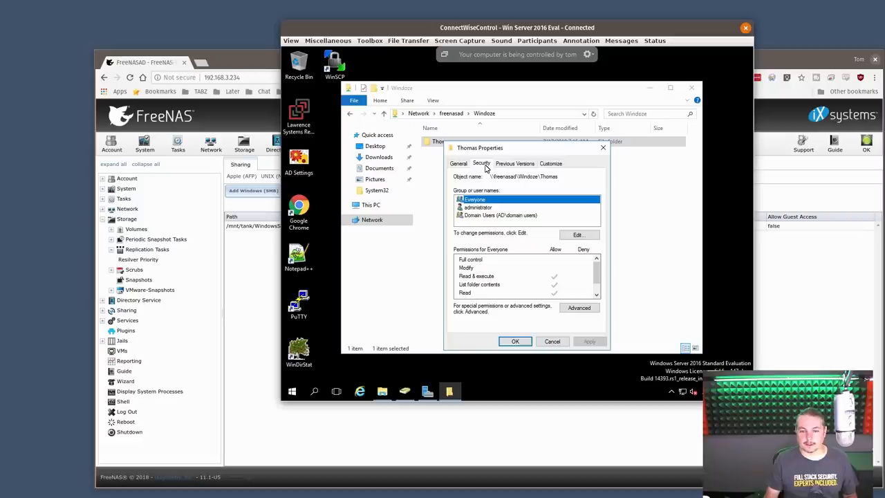
click(579, 307)
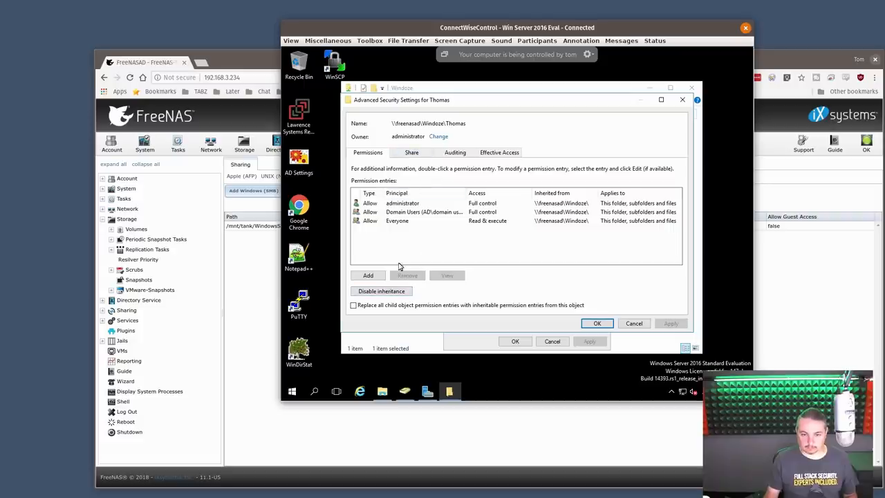
Add Tom Lawrence as a principal with Full control on the Thomas folder and apply it.
click(368, 275)
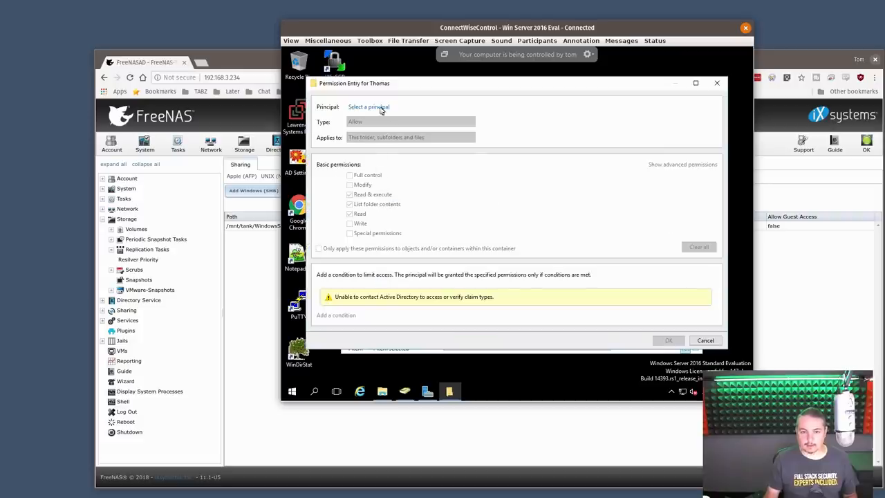
click(368, 107)
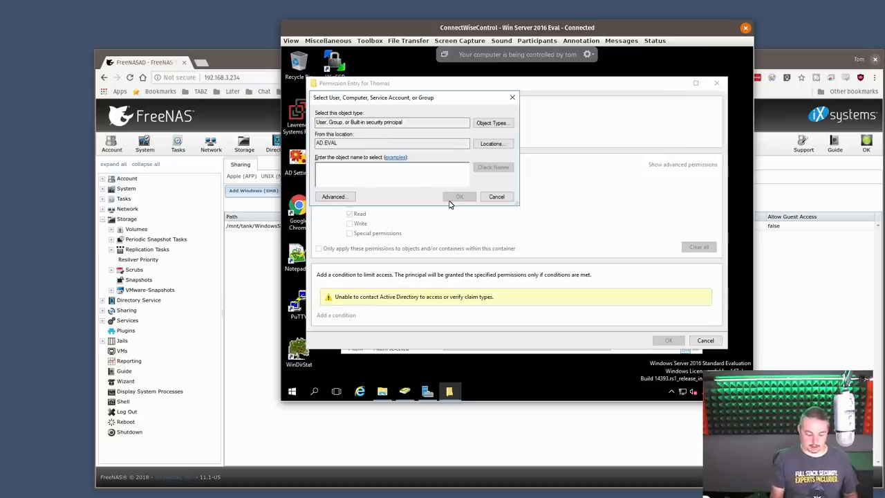
text(law)
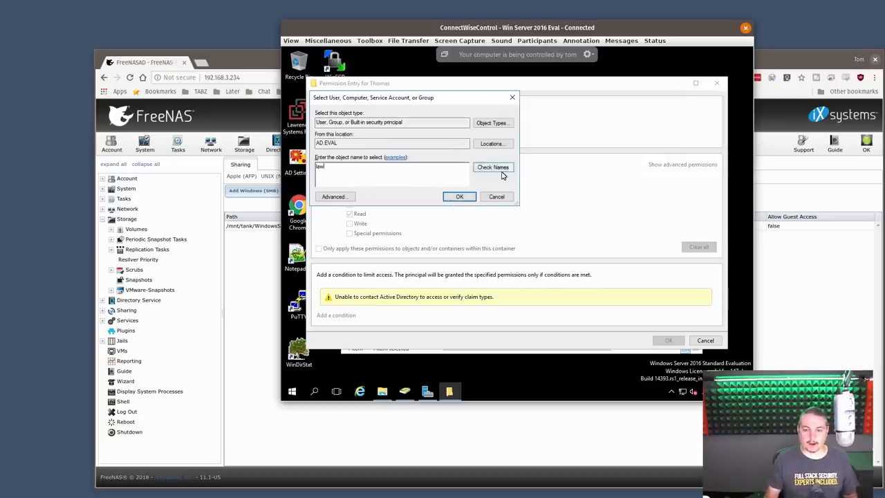
click(459, 196)
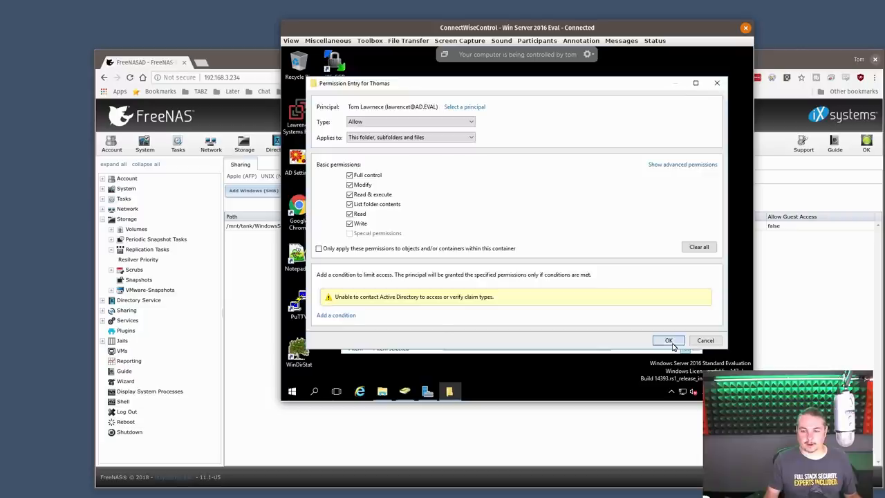
click(667, 340)
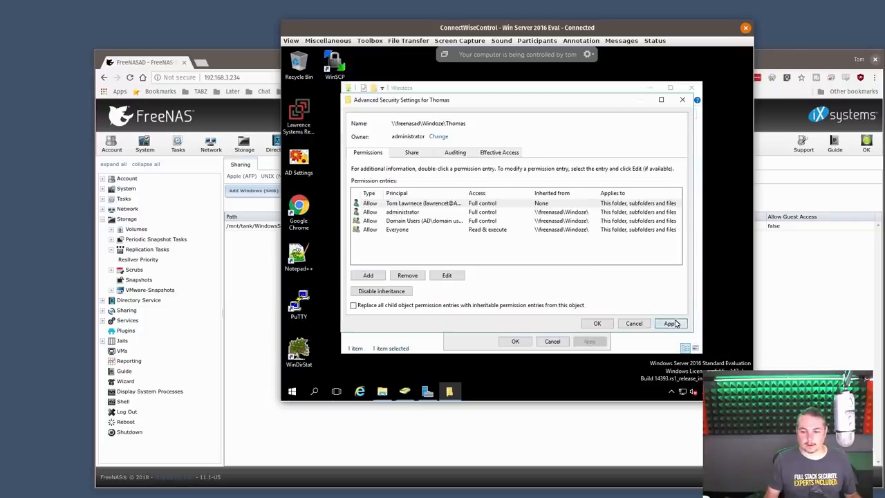
click(403, 212)
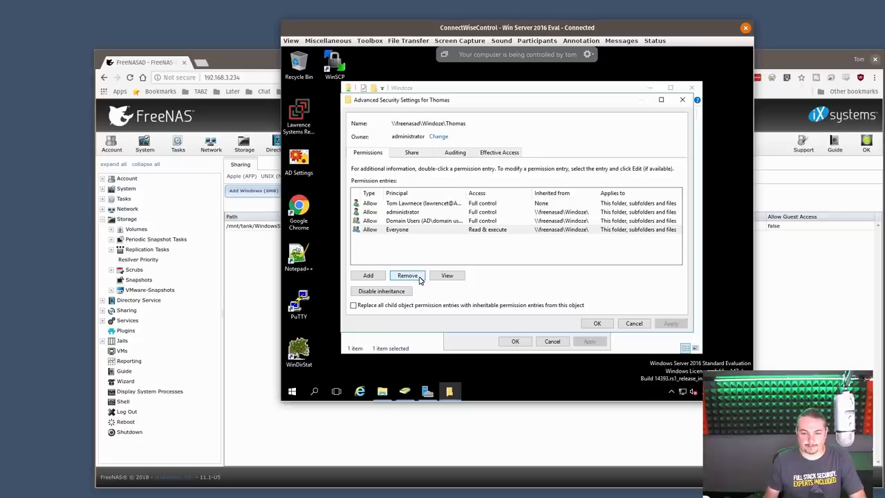
click(406, 275)
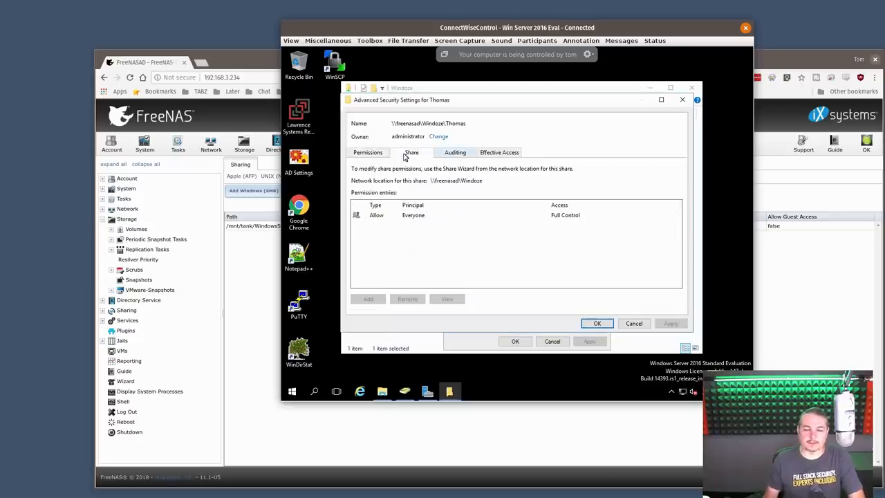
Disable inheritance on the Thomas folder, converting inherited permissions to explicit entries.
click(412, 214)
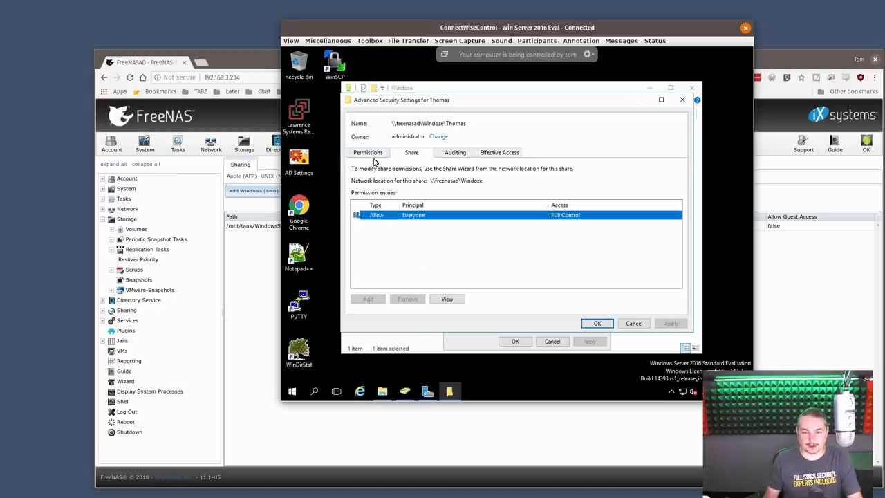
click(368, 152)
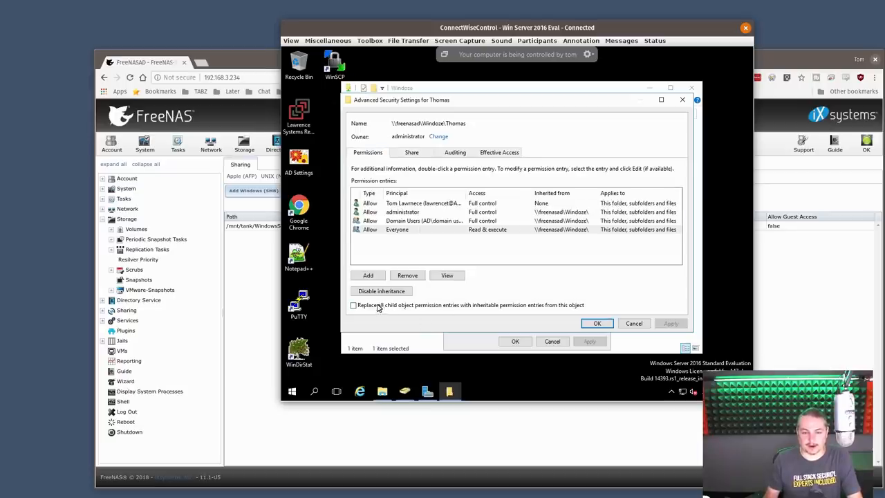
click(381, 290)
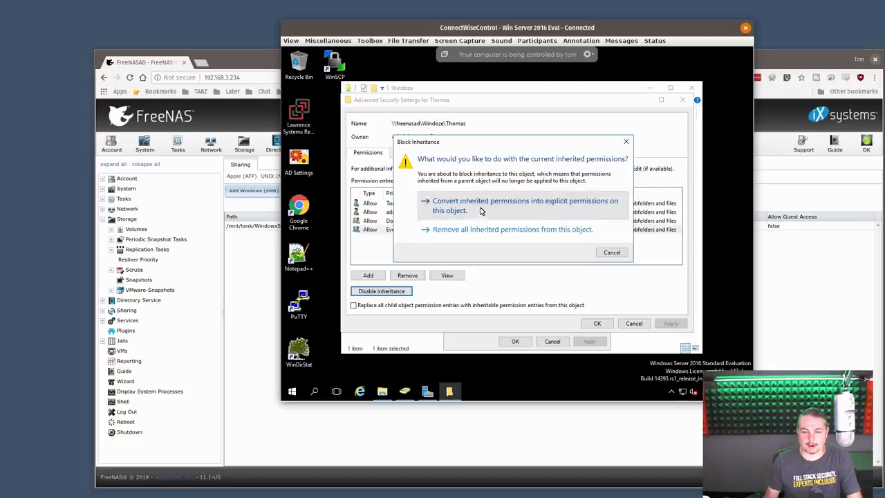
click(525, 205)
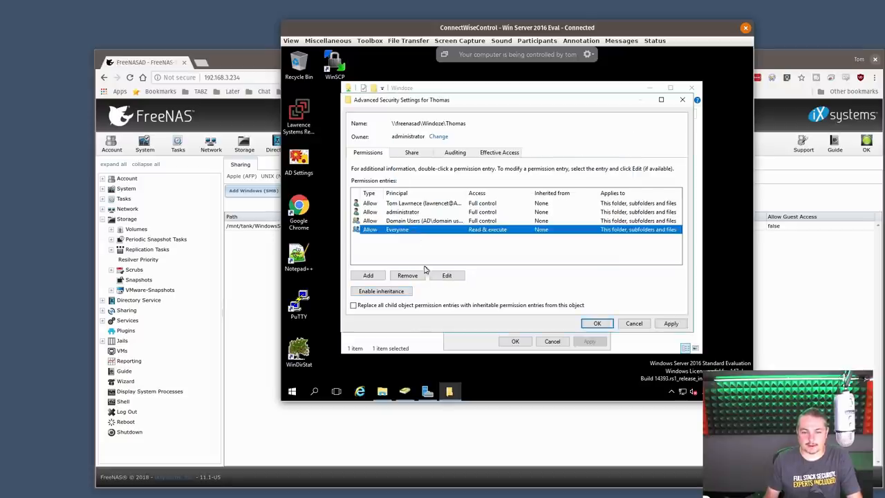
Replace all child object permission entries with the Thomas folder's explicit permissions.
click(406, 275)
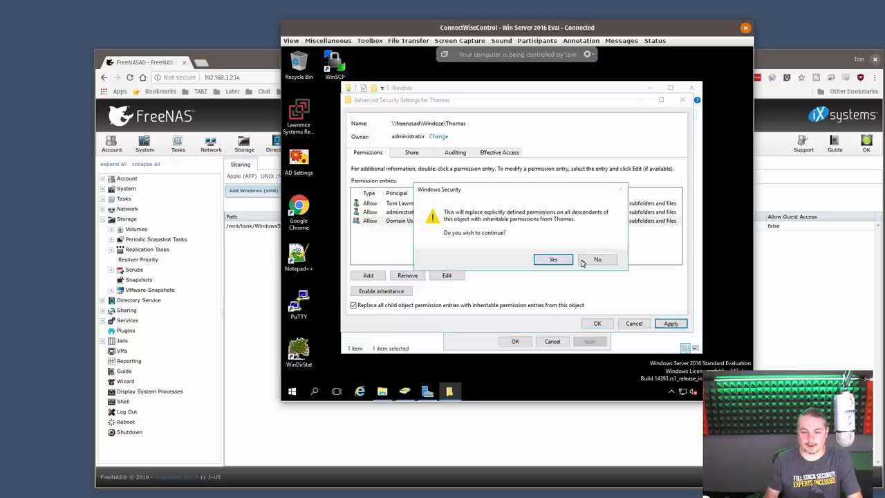
click(553, 258)
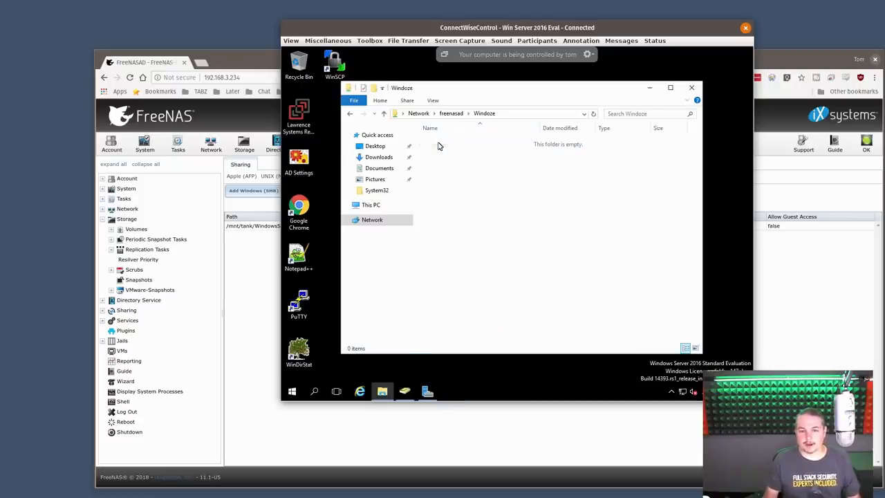
right_click(441, 141)
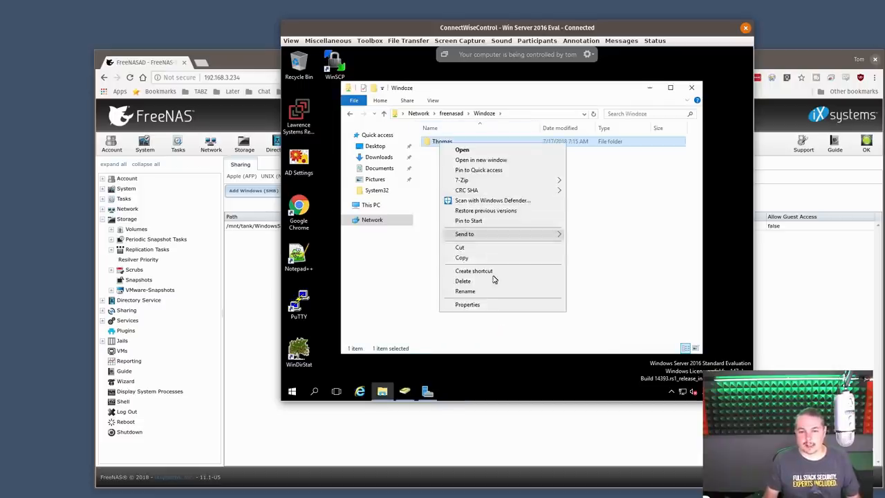
Review the Thomas folder's Security entries for Tom Lawrence, administrator and Domain Users.
click(467, 304)
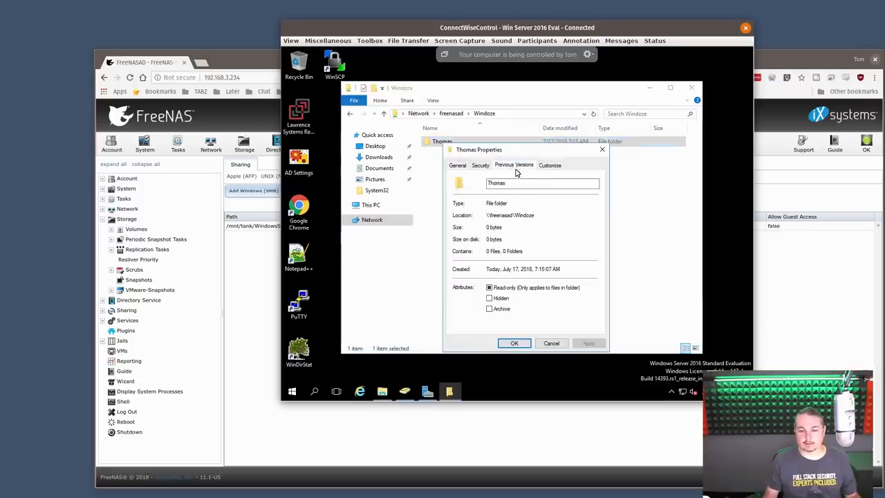
click(479, 164)
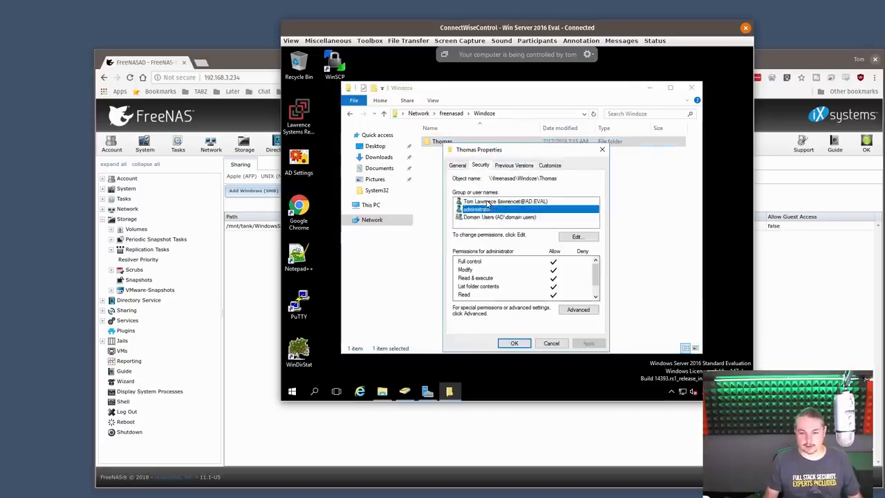
click(505, 202)
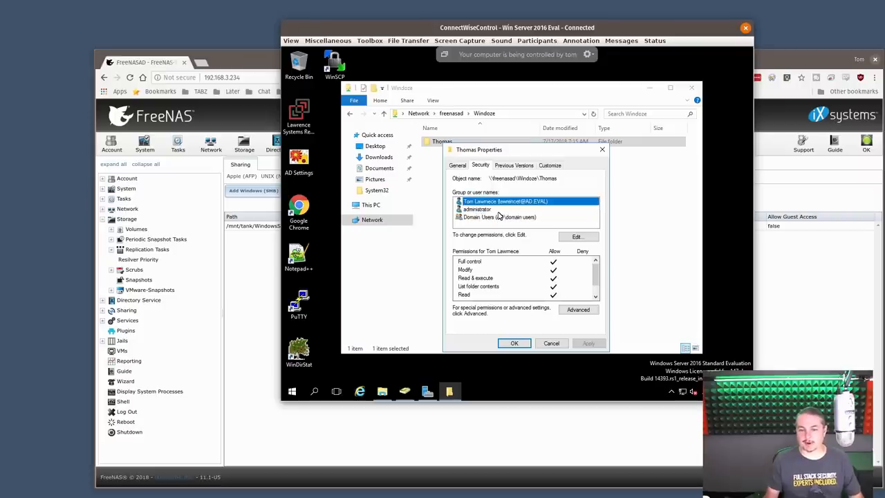
click(499, 216)
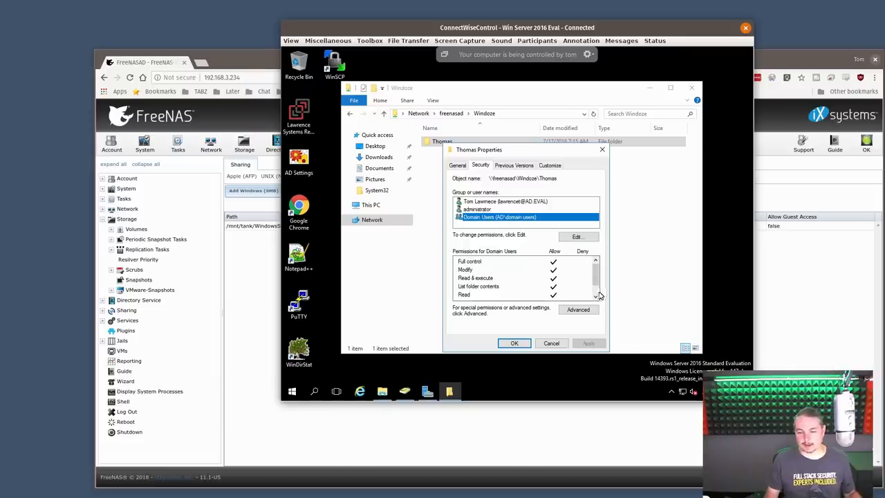
click(578, 309)
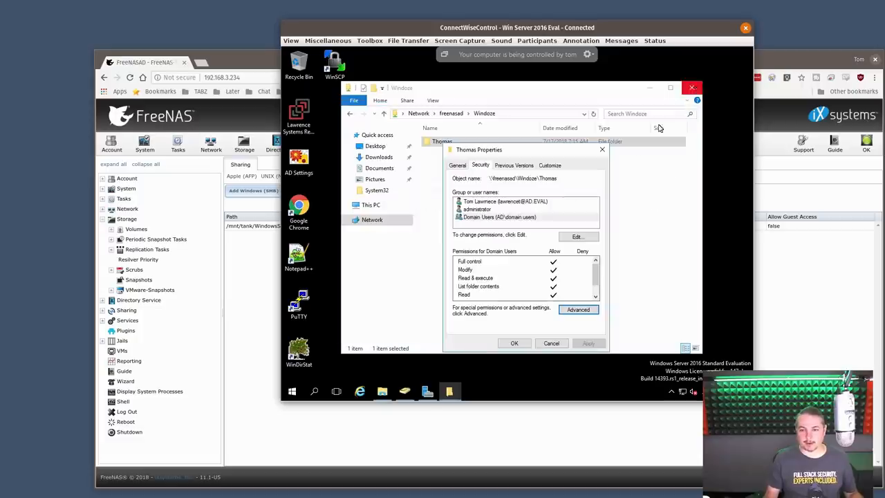
click(550, 342)
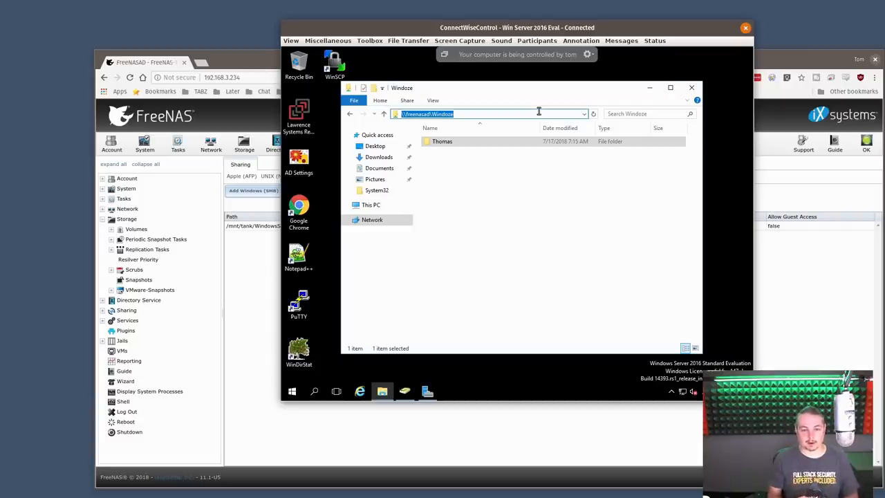
Enter the empty Thomas folder.
double_click(442, 141)
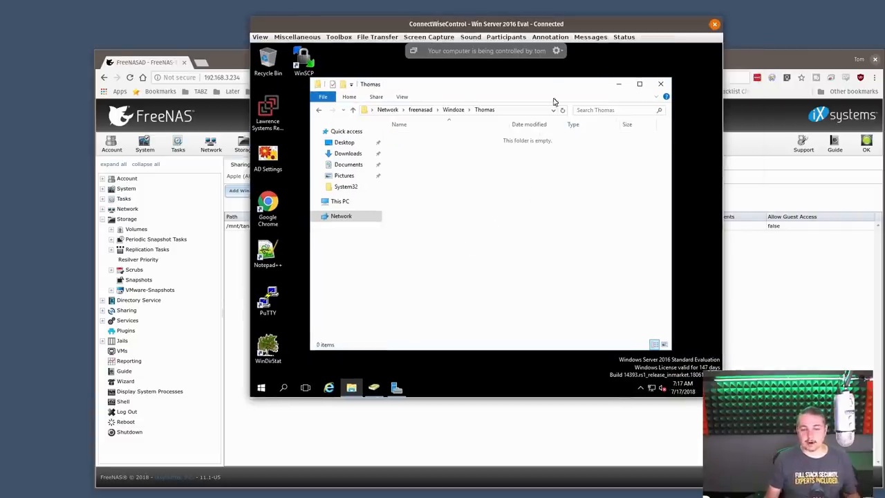
Create a new folder named test inside the Thomas folder.
right_click(484, 242)
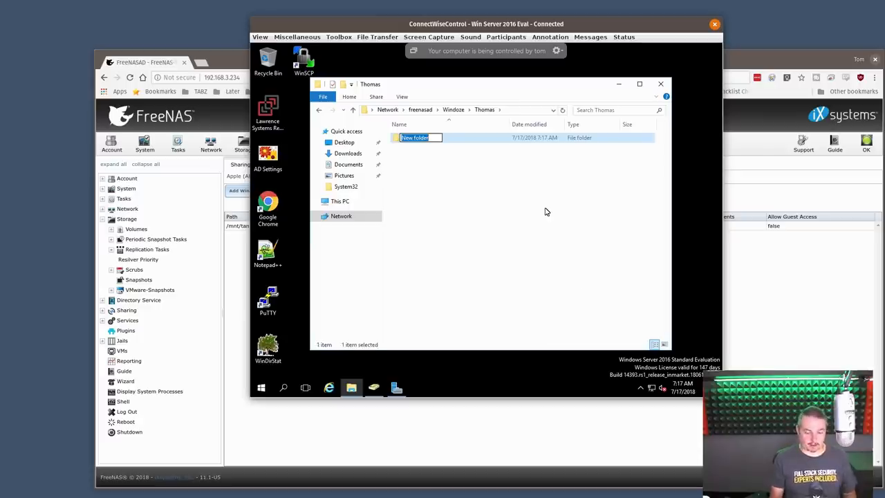
text(test)
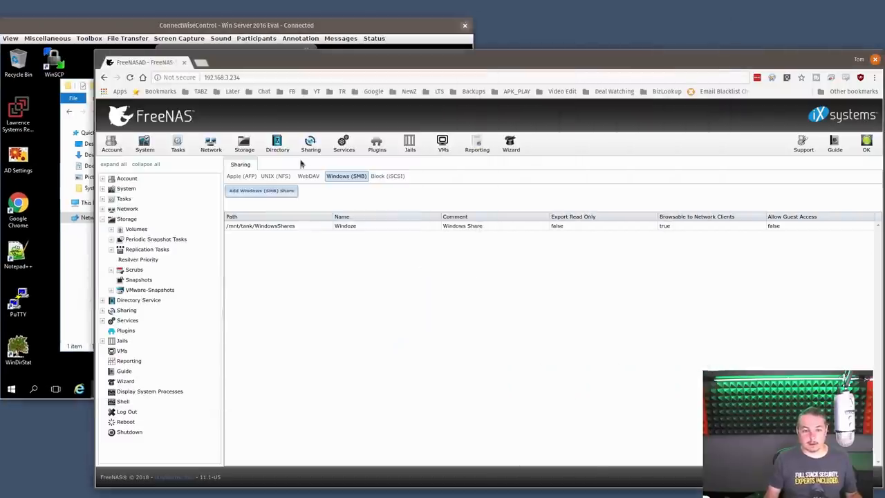
mouse_move(311, 163)
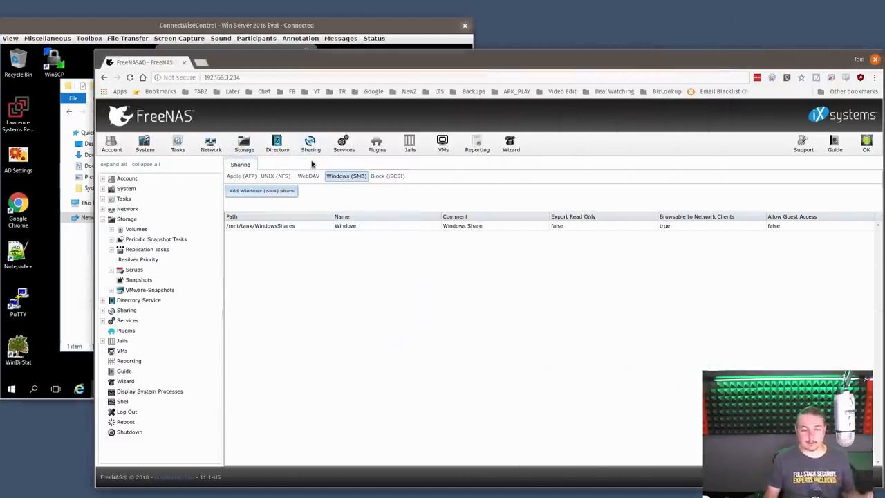
Create the manual snapshot manual-20180717 of tank/WindowsShares from Storage > Volumes.
click(243, 144)
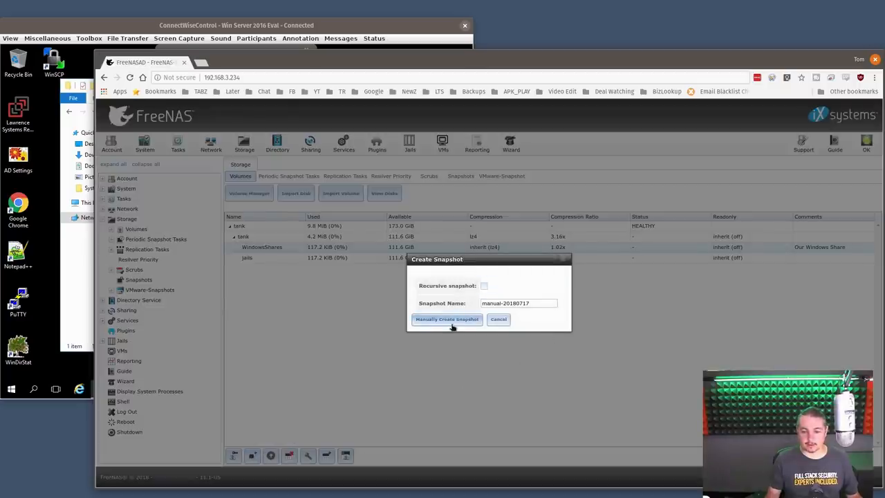
click(446, 318)
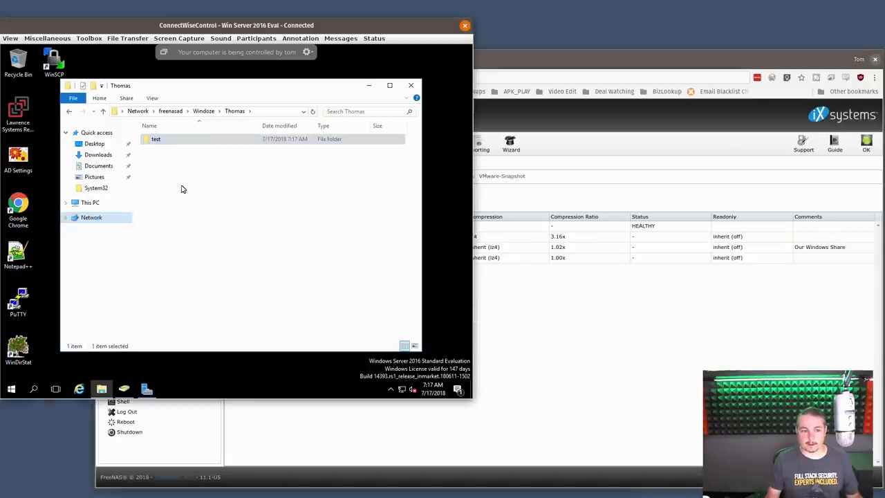
Permanently delete the test folder from the Thomas folder on the share.
right_click(154, 138)
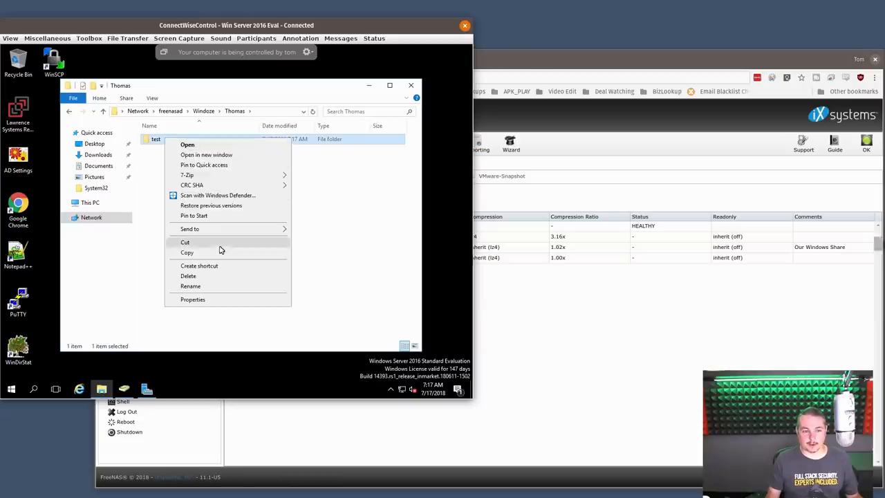
click(188, 277)
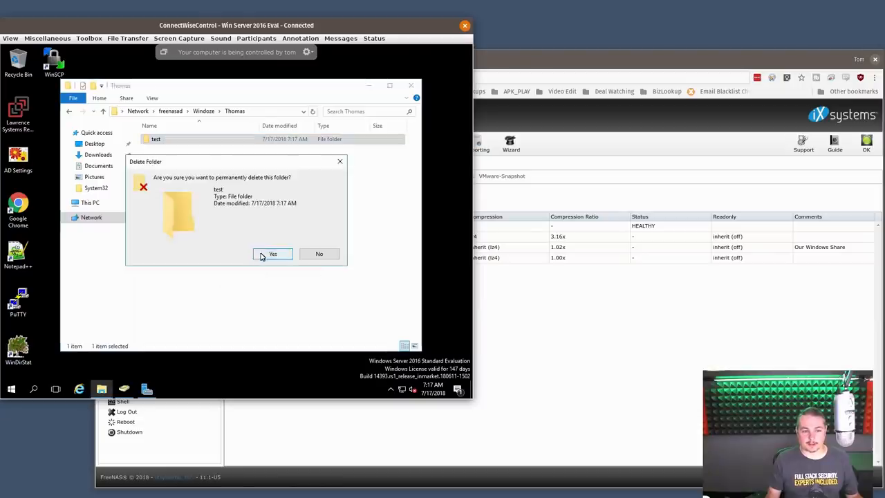
click(273, 254)
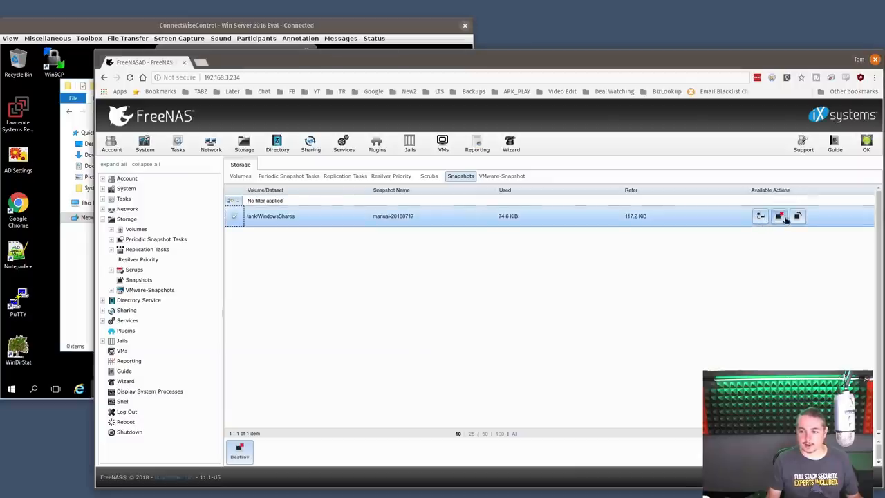
mouse_move(797, 216)
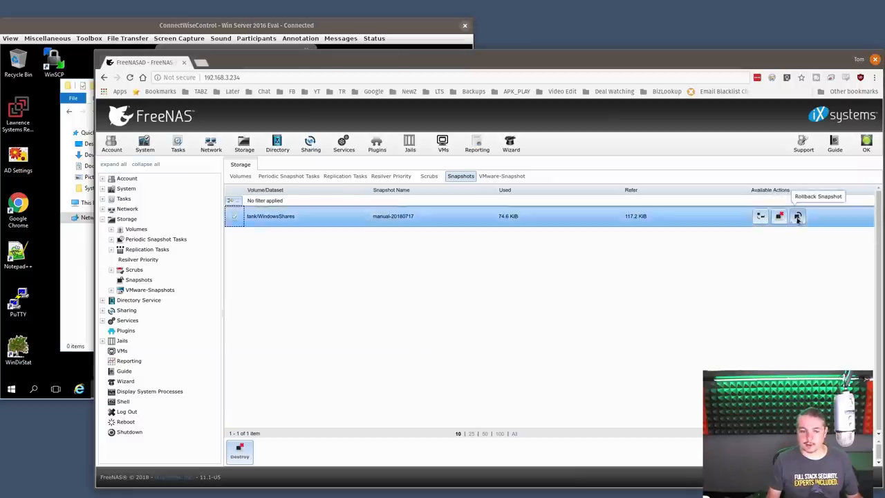
Roll tank/WindowsShares back to manual-20180717, restoring the deleted test folder.
click(796, 216)
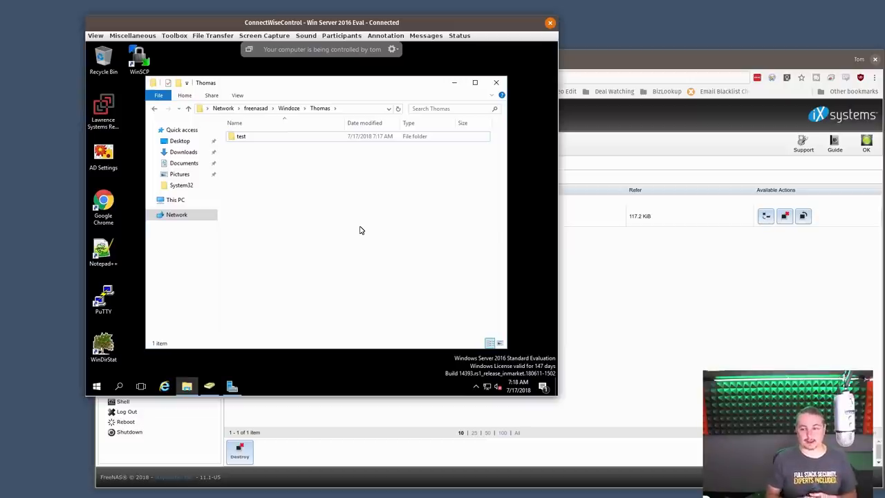
mouse_move(676, 307)
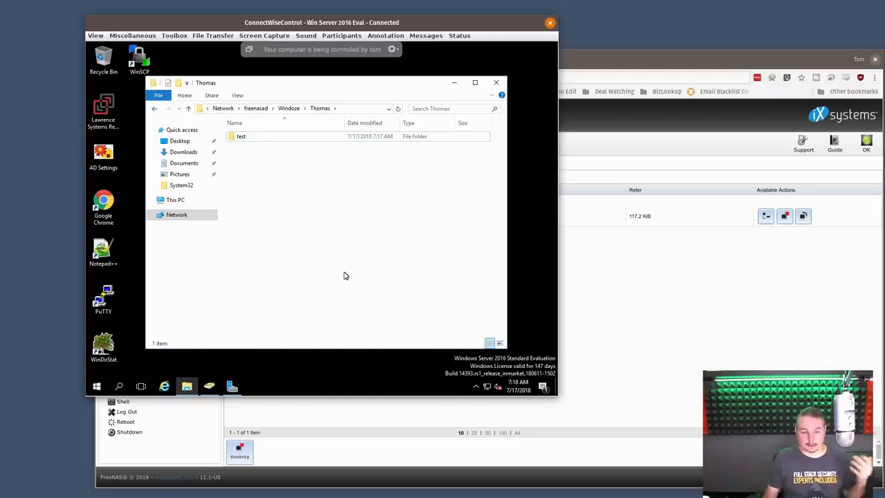
mouse_move(306, 241)
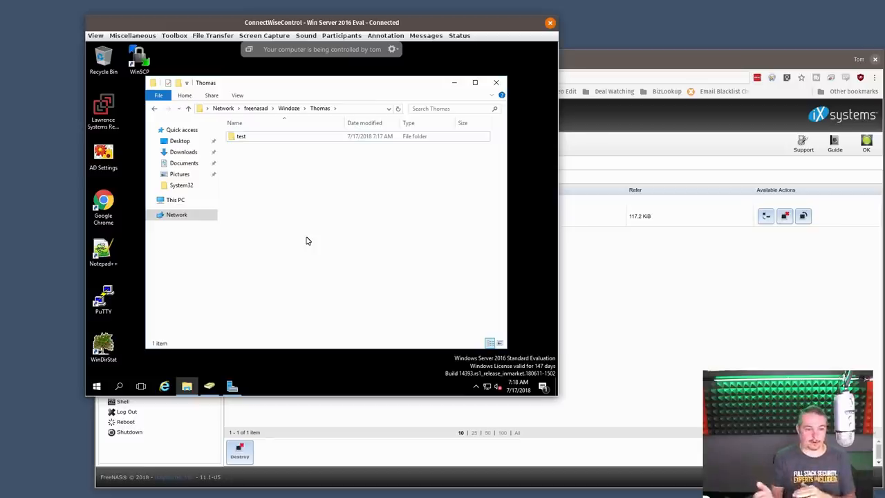
mouse_move(624, 326)
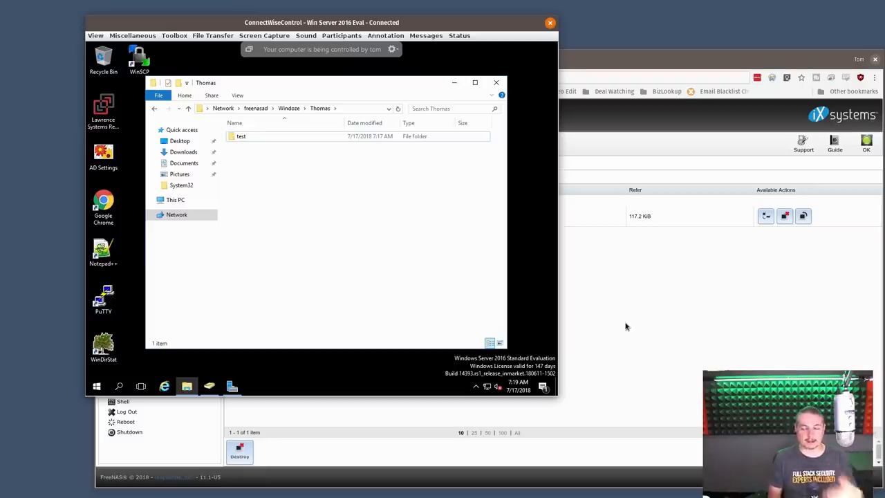
mouse_move(661, 163)
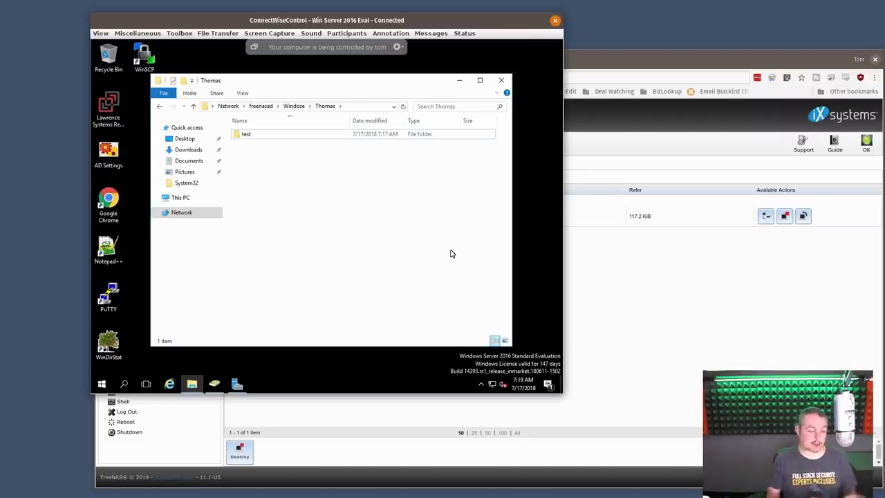
double_click(246, 132)
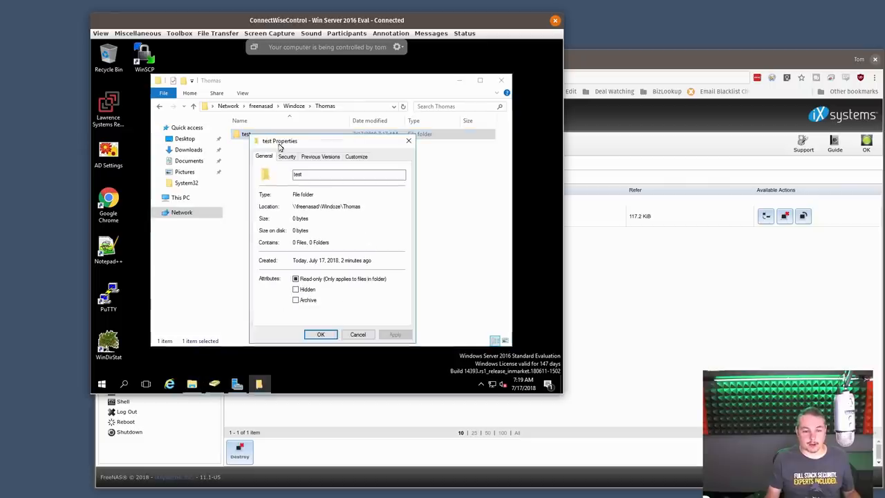
click(286, 156)
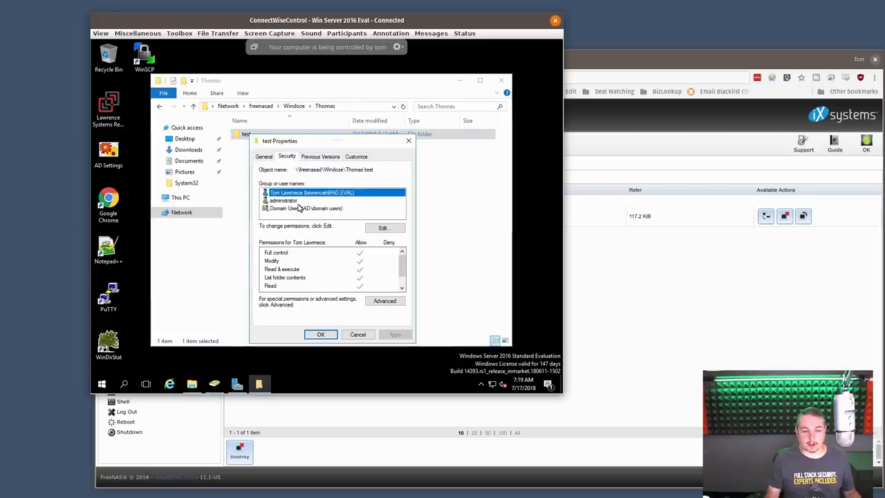
click(320, 333)
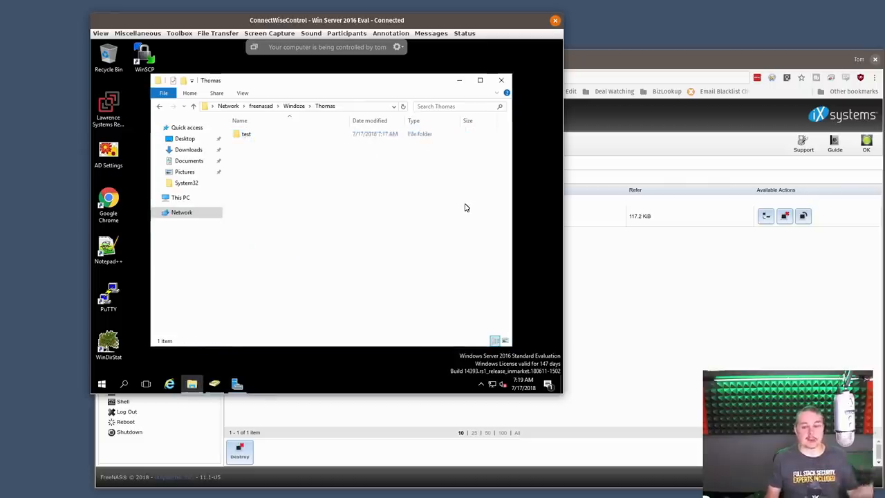